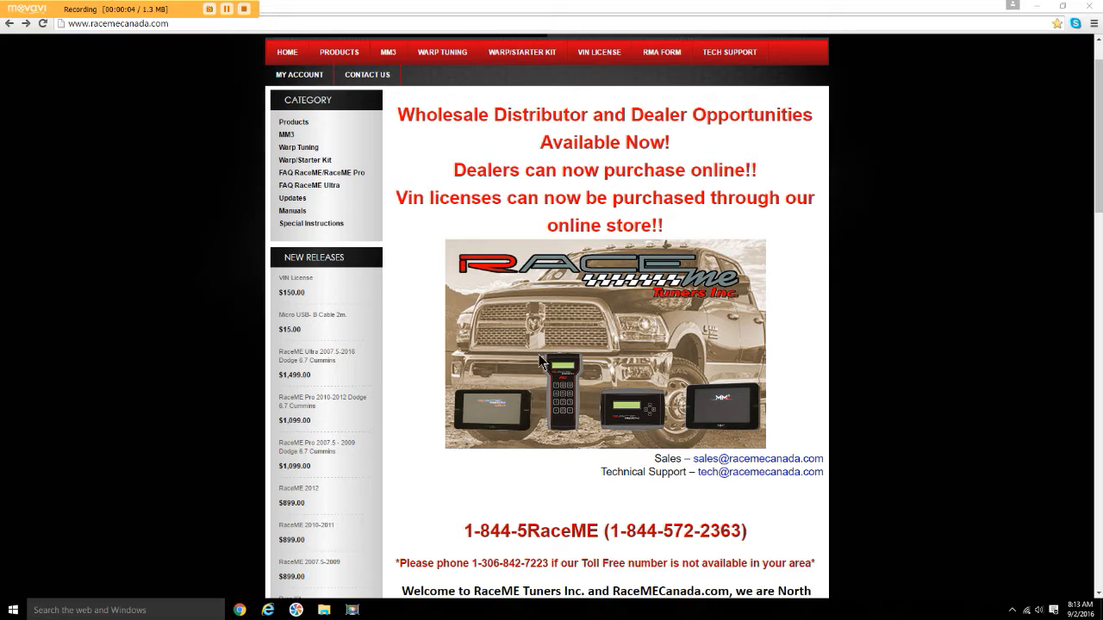
{"action": "mouse_move", "coordinate": [593, 386]}
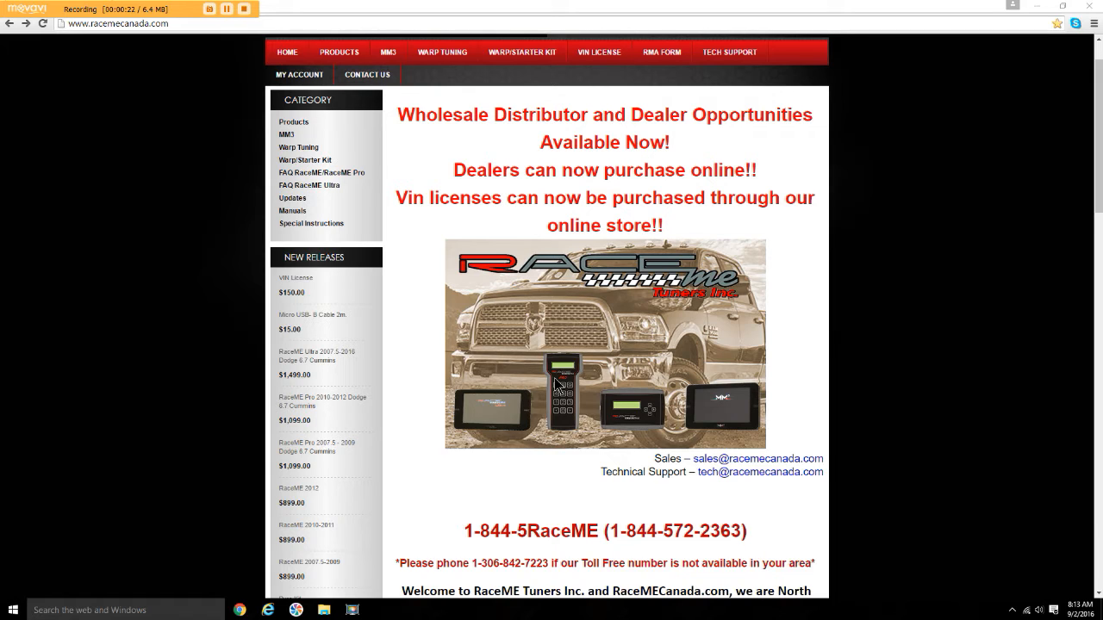
{"action": "mouse_move", "coordinate": [577, 391]}
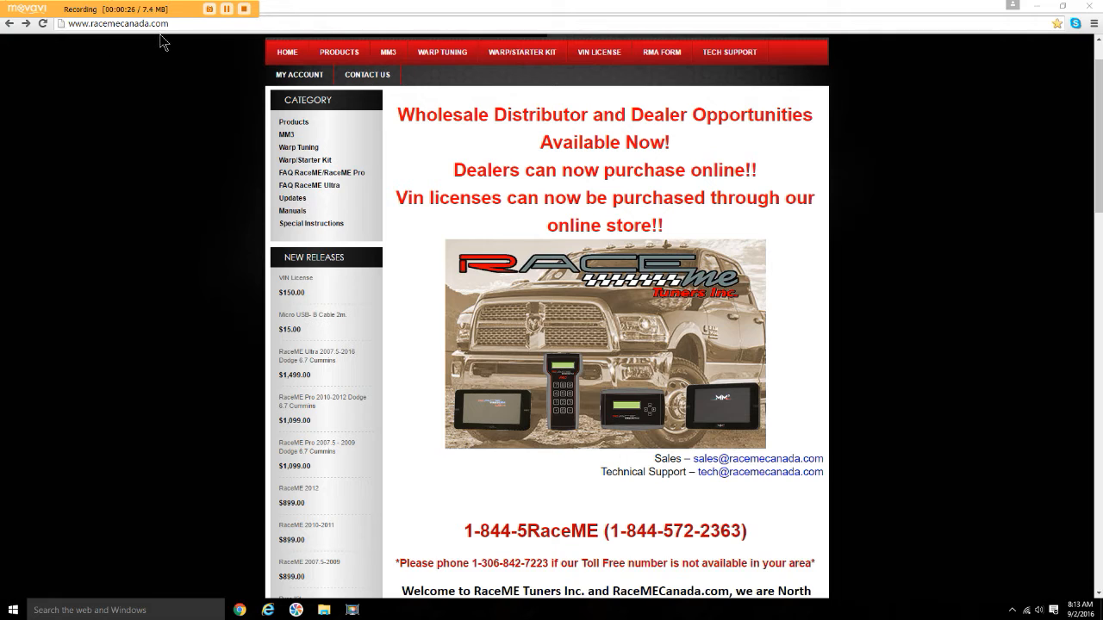
{"action": "mouse_move", "coordinate": [483, 107]}
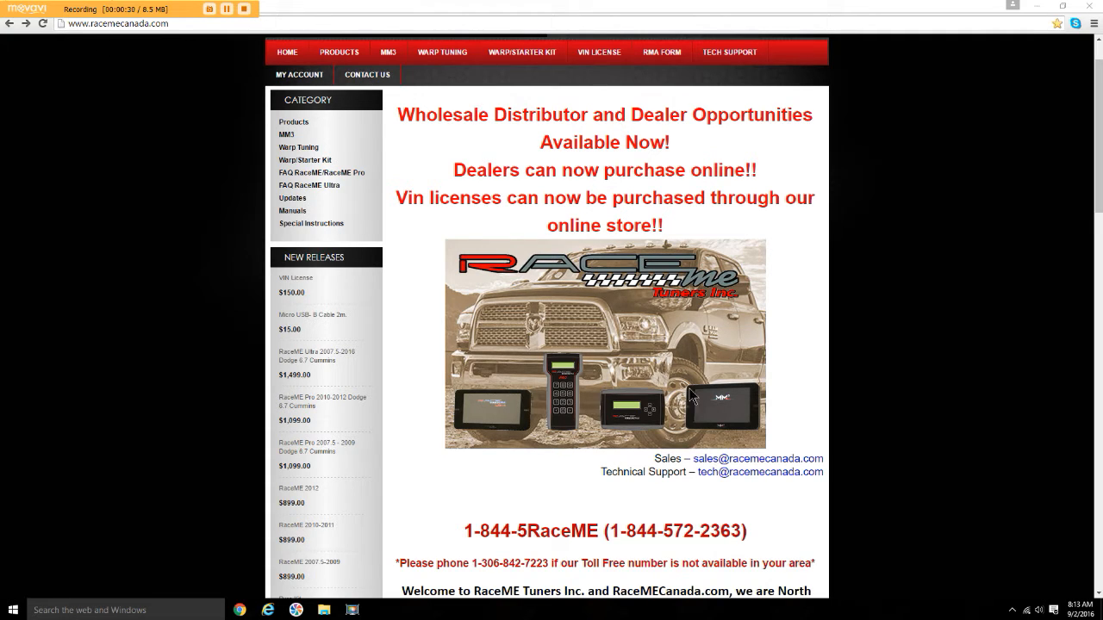
{"action": "mouse_move", "coordinate": [780, 492]}
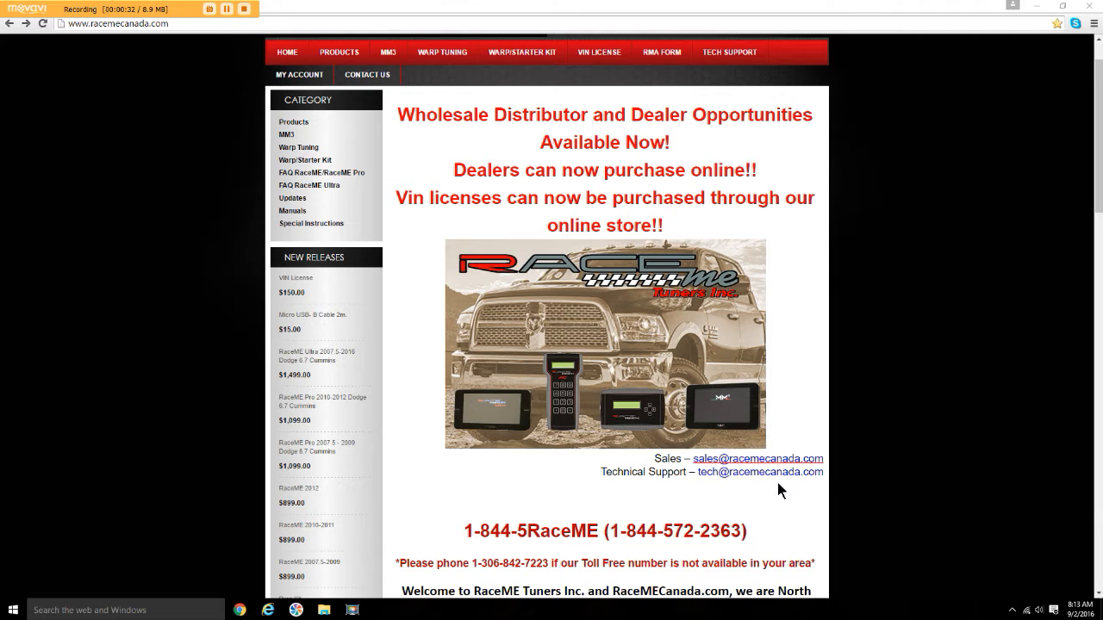
{"action": "mouse_move", "coordinate": [700, 562]}
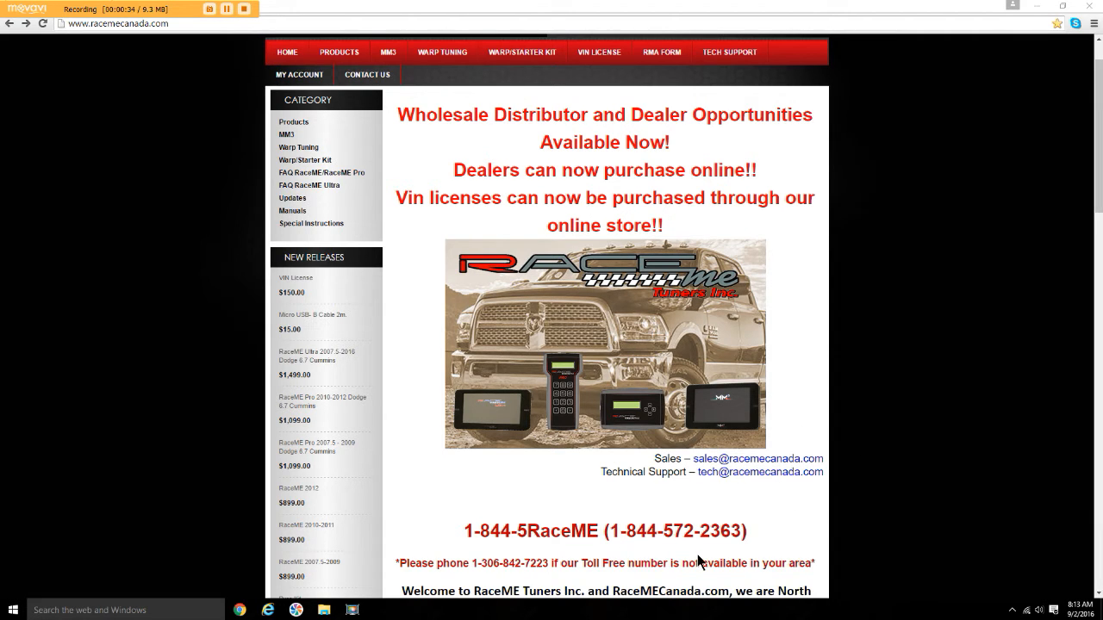
{"action": "mouse_move", "coordinate": [554, 312]}
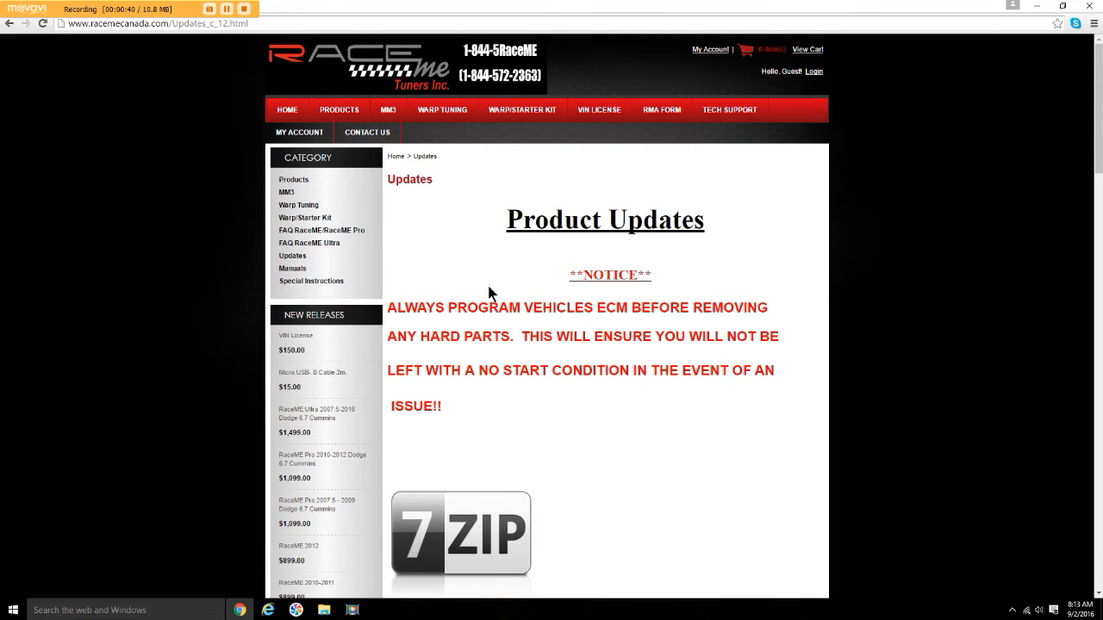
{"action": "scroll", "scroll_direction": "down", "scroll_amount": 3}
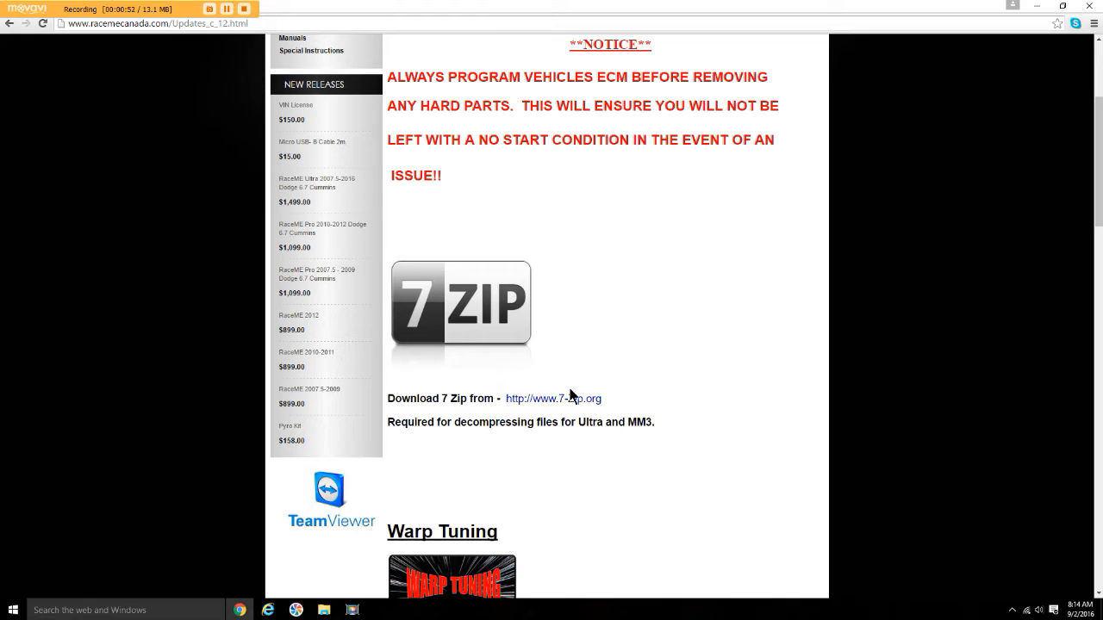
{"action": "mouse_move", "coordinate": [567, 407]}
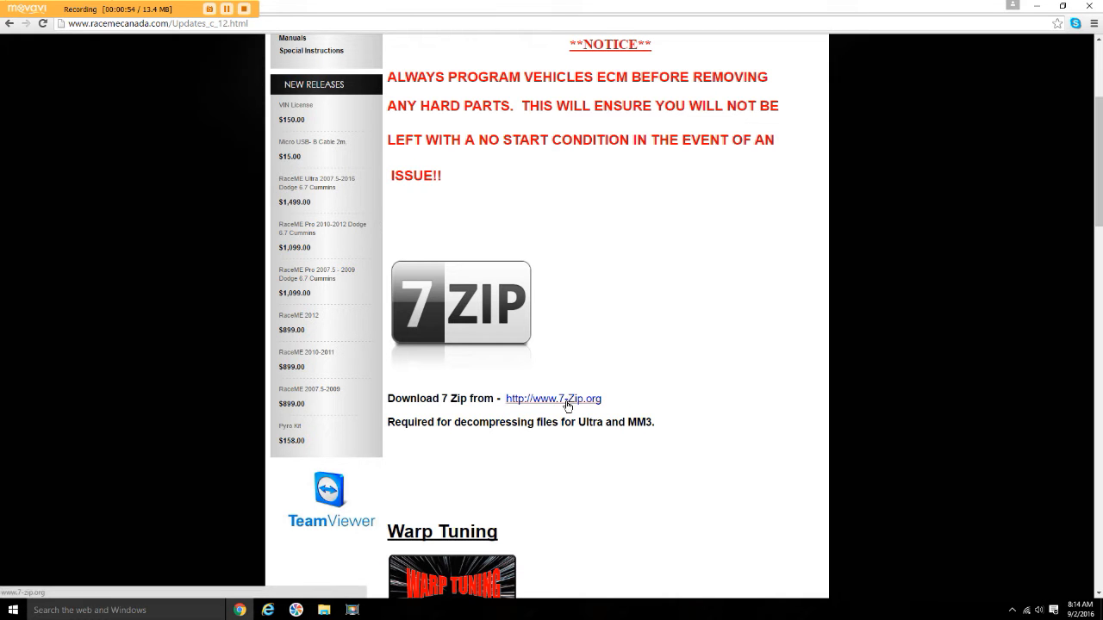
{"action": "left_click", "coordinate": [551, 400]}
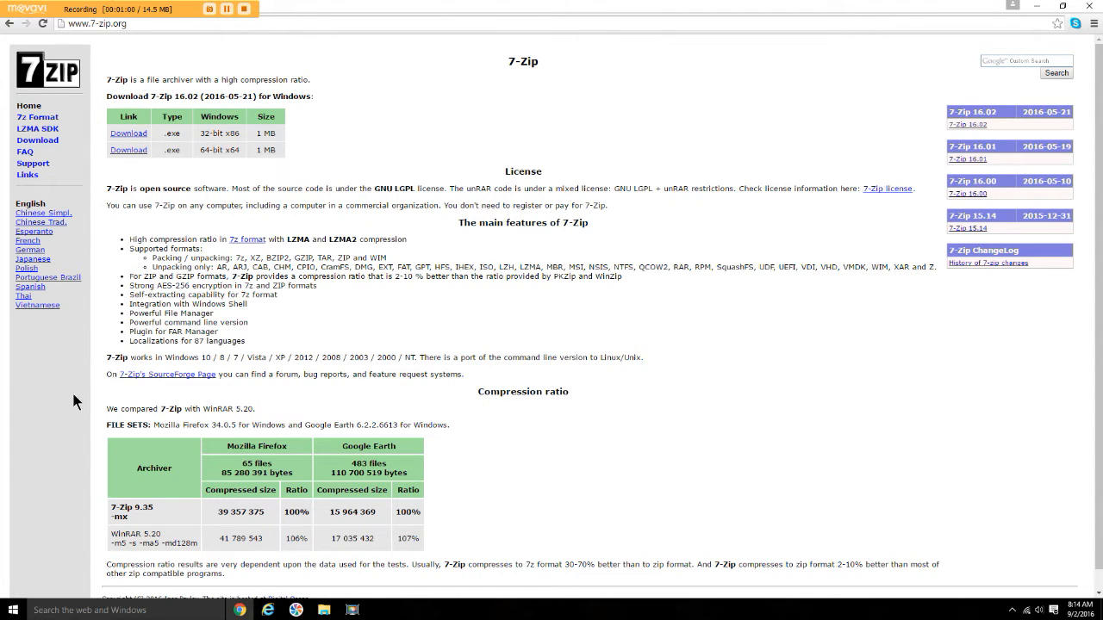
{"action": "left_click", "coordinate": [10, 607]}
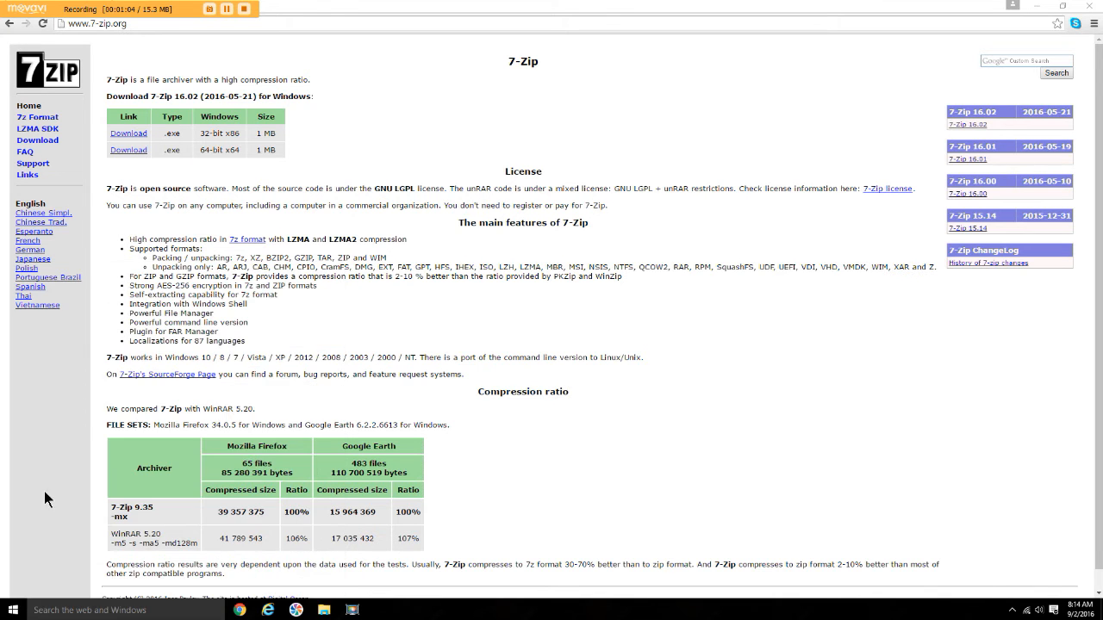
{"action": "left_click", "coordinate": [336, 610]}
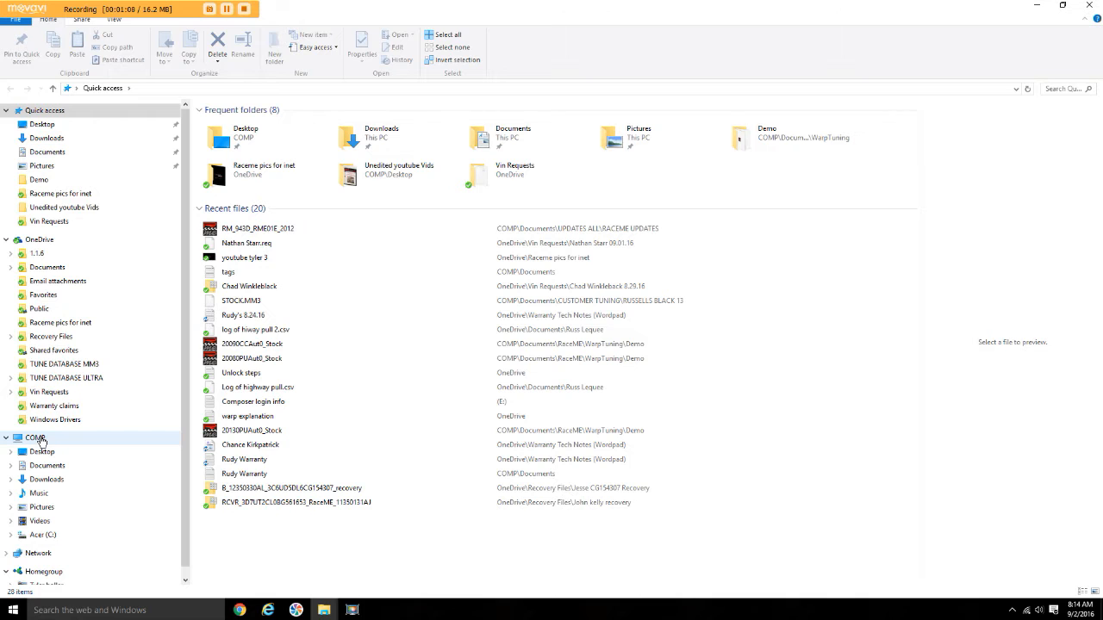
Bring up This PC's properties to read the 64-bit system type
{"action": "right_click", "coordinate": [33, 438]}
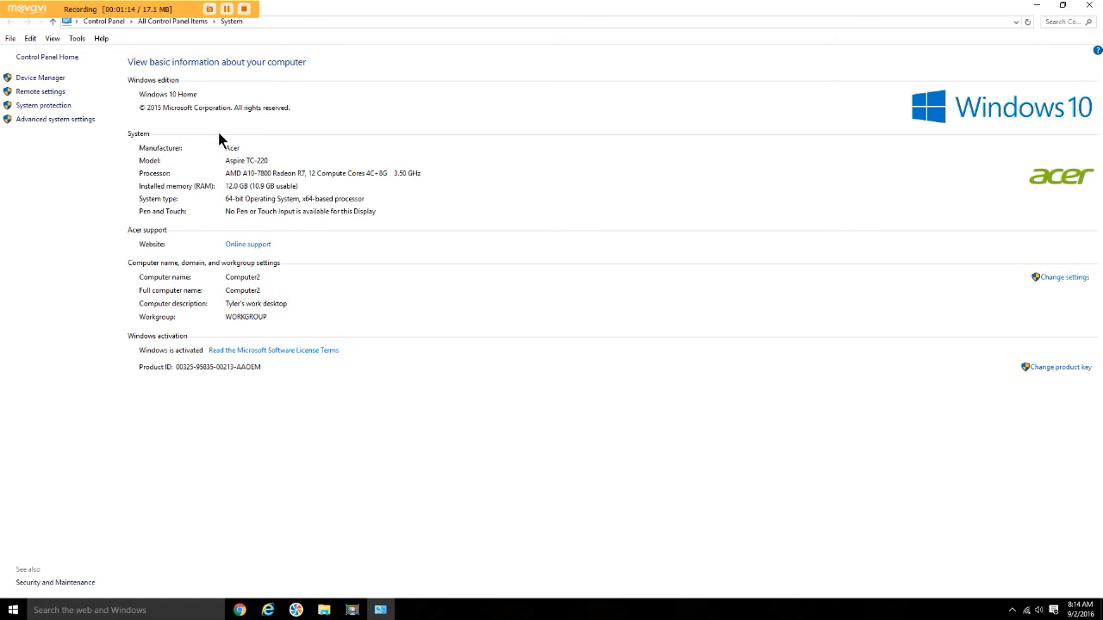
{"action": "mouse_move", "coordinate": [179, 210]}
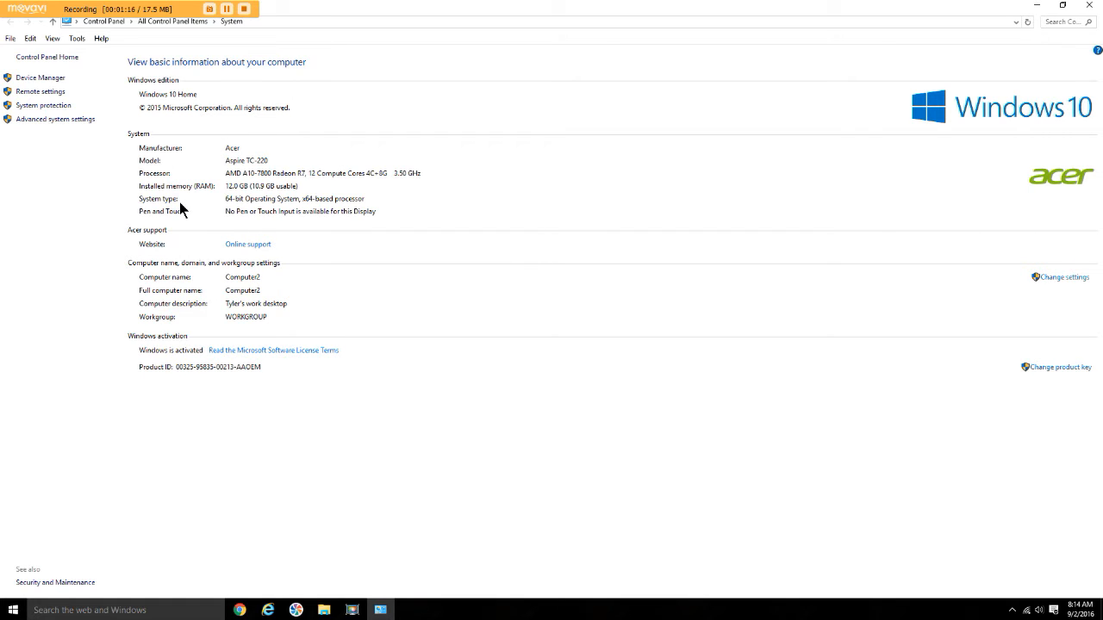
{"action": "mouse_move", "coordinate": [269, 204]}
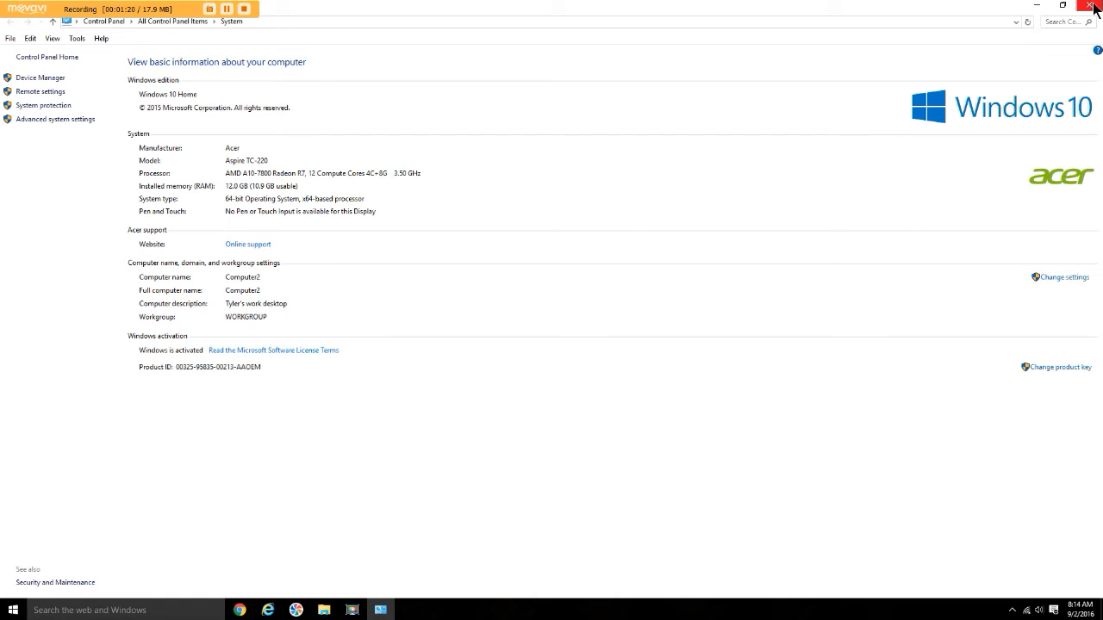
{"action": "mouse_move", "coordinate": [1096, 10]}
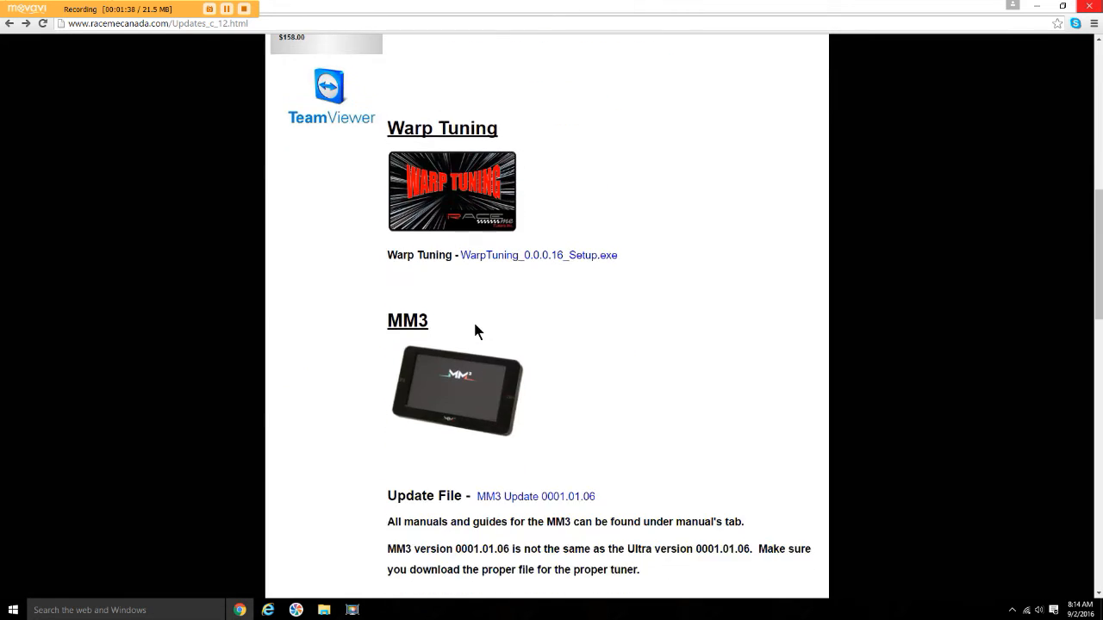
Download the RaceME_1.00A_Setup.zip utility from the RaceMe Pro section
{"action": "scroll", "scroll_direction": "down", "scroll_amount": 3}
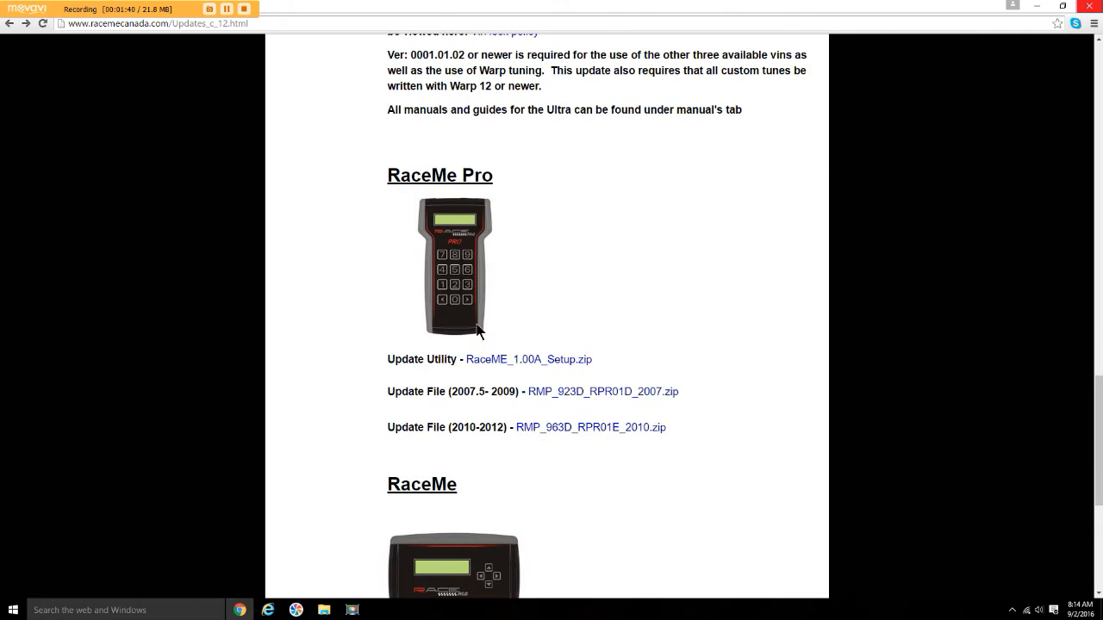
{"action": "scroll", "scroll_direction": "down", "scroll_amount": 3}
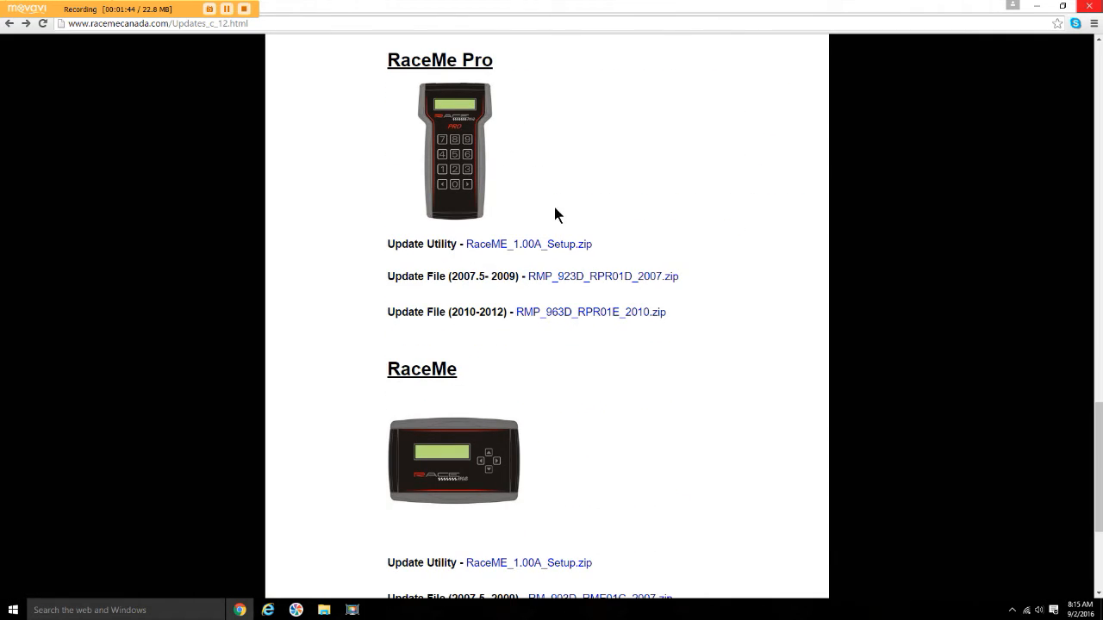
{"action": "scroll", "scroll_direction": "down", "scroll_amount": 3}
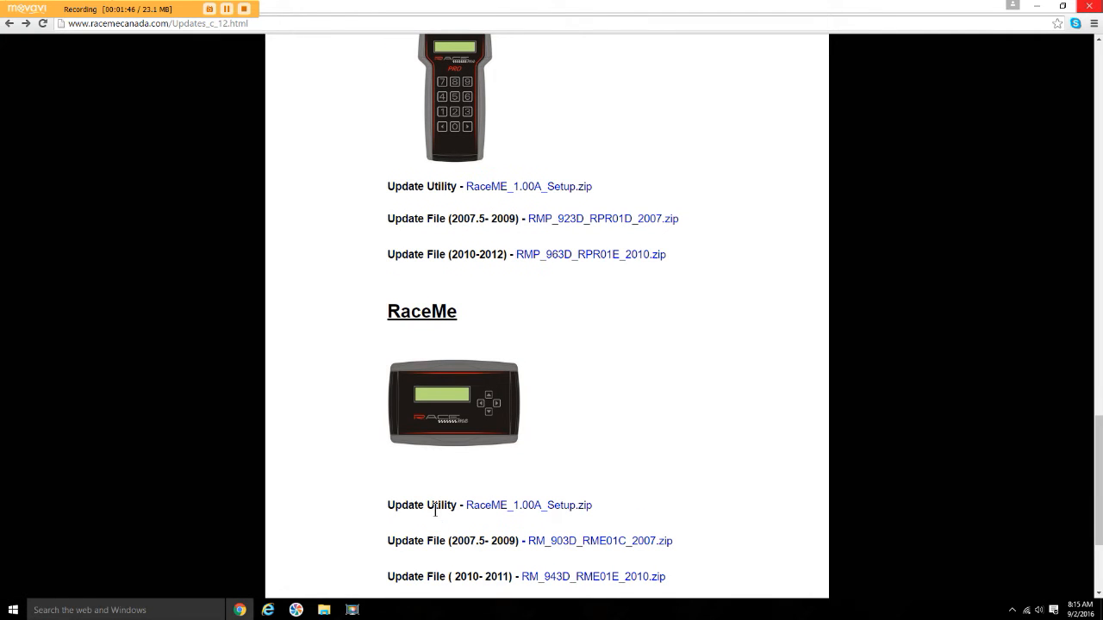
{"action": "mouse_move", "coordinate": [503, 500]}
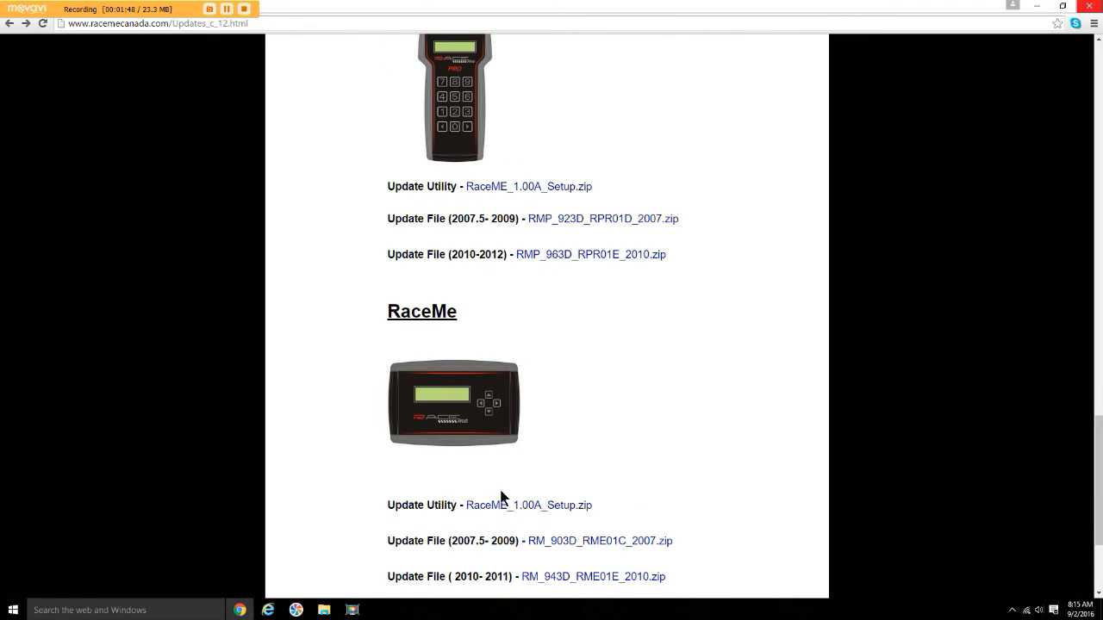
{"action": "mouse_move", "coordinate": [534, 138]}
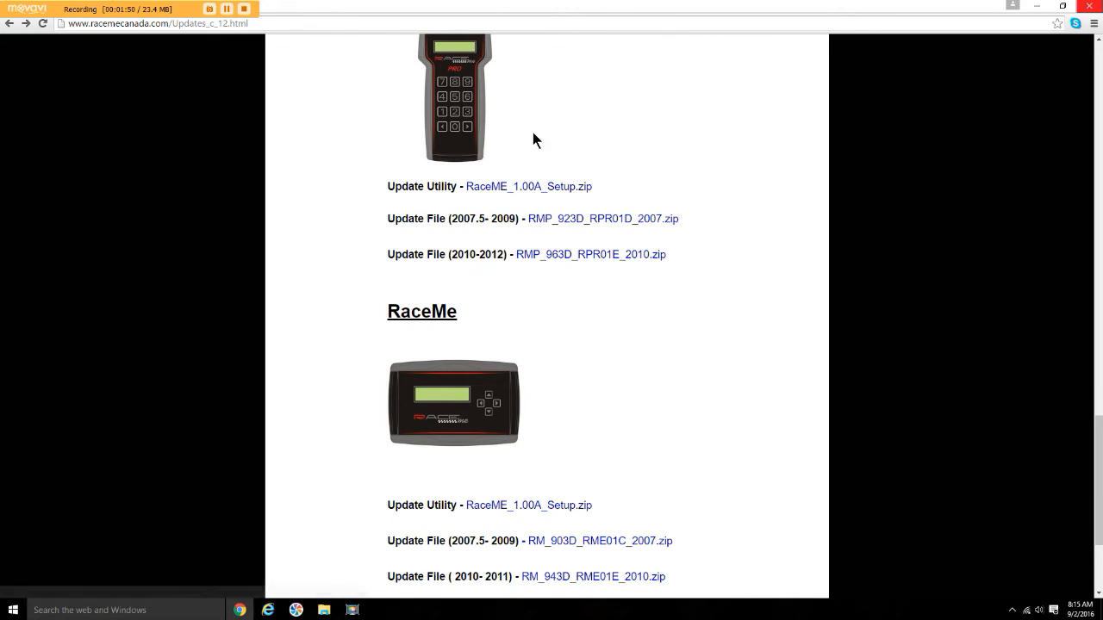
{"action": "mouse_move", "coordinate": [545, 193]}
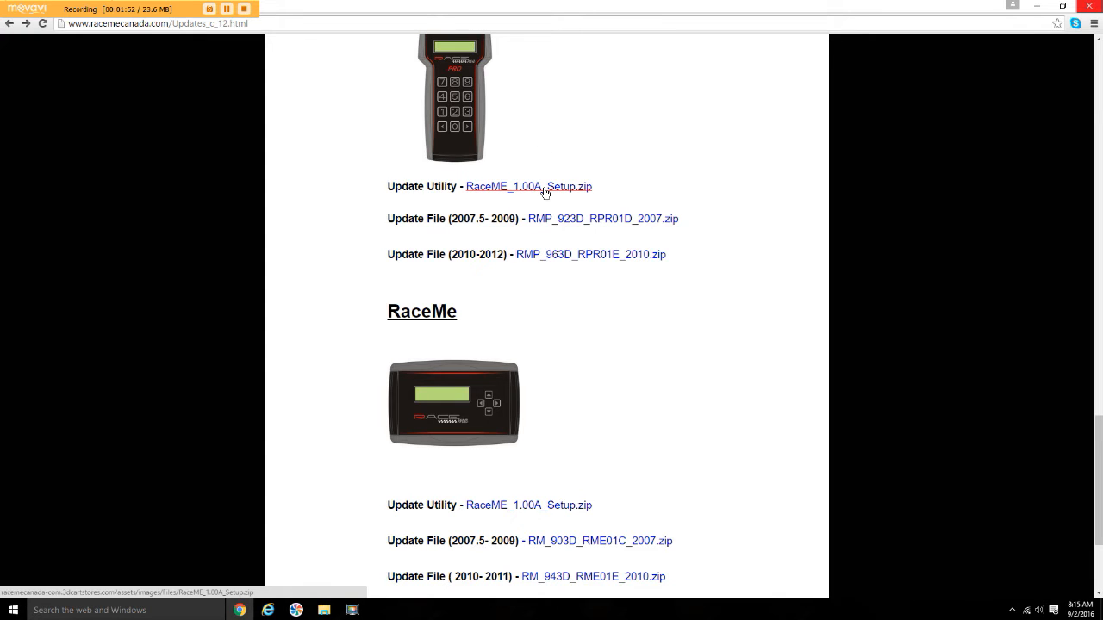
{"action": "left_click", "coordinate": [527, 187]}
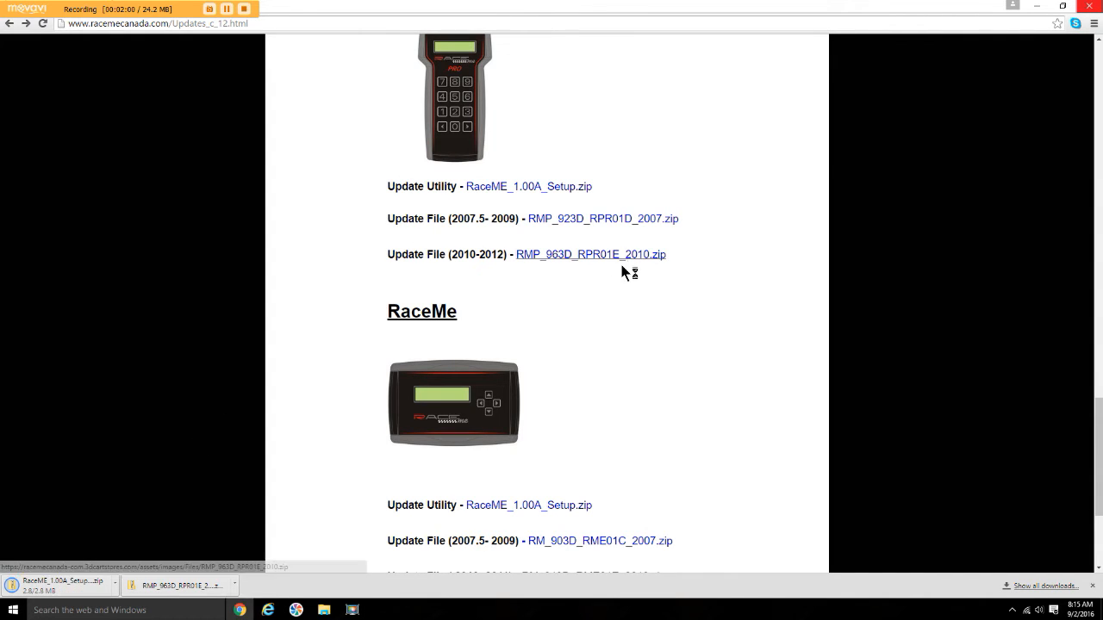
{"action": "mouse_move", "coordinate": [603, 276]}
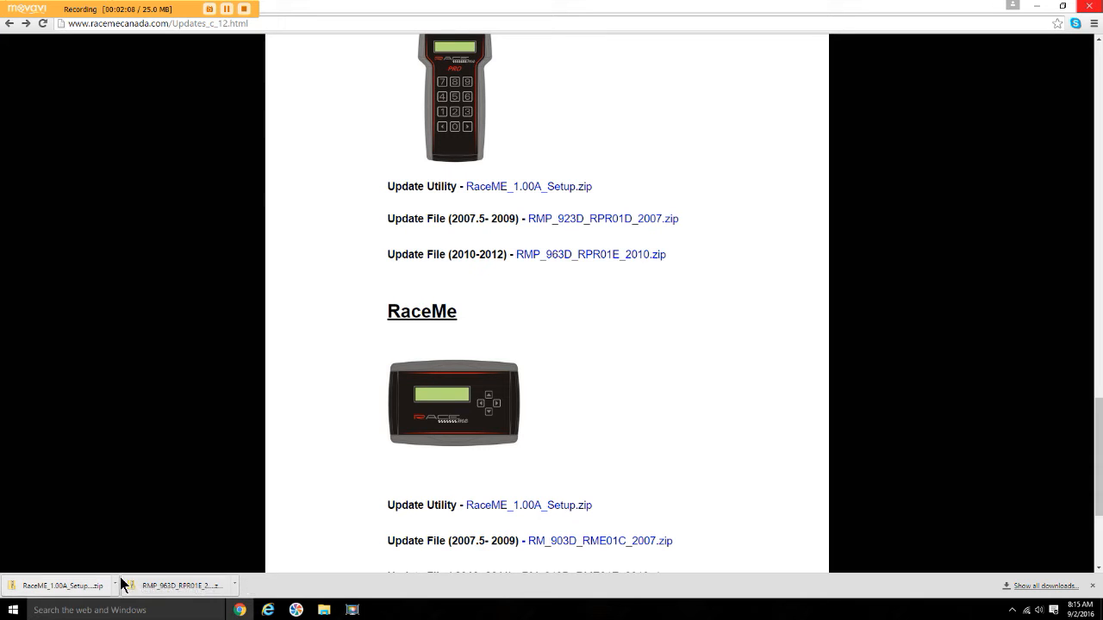
{"action": "mouse_move", "coordinate": [986, 596]}
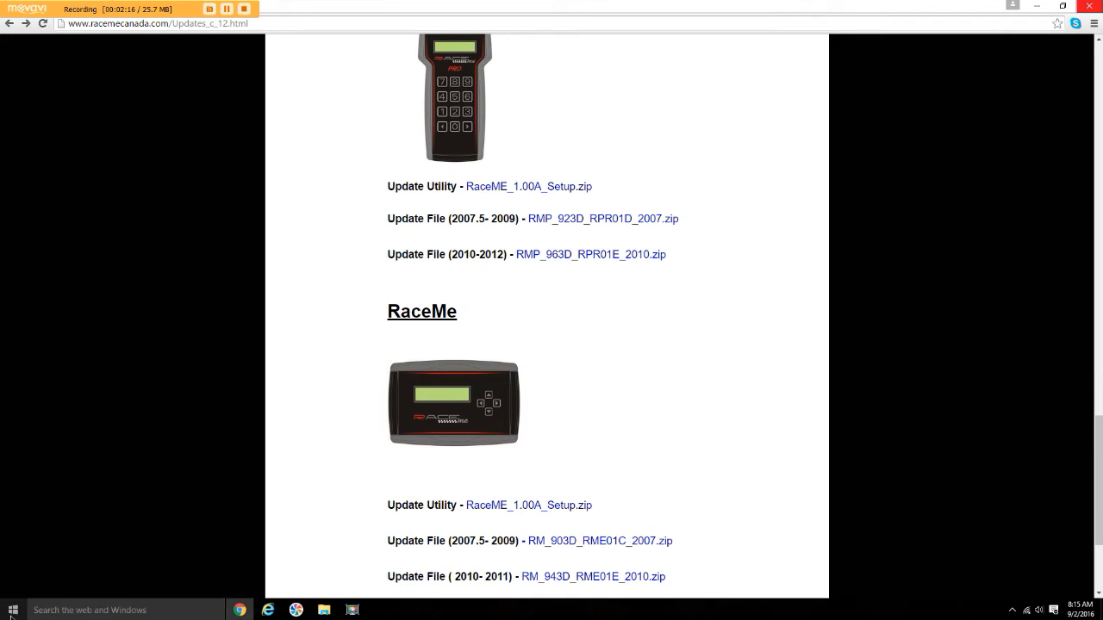
Show the Downloads folder with the RaceME setup archives and RMP 963D update file
{"action": "left_click", "coordinate": [9, 610]}
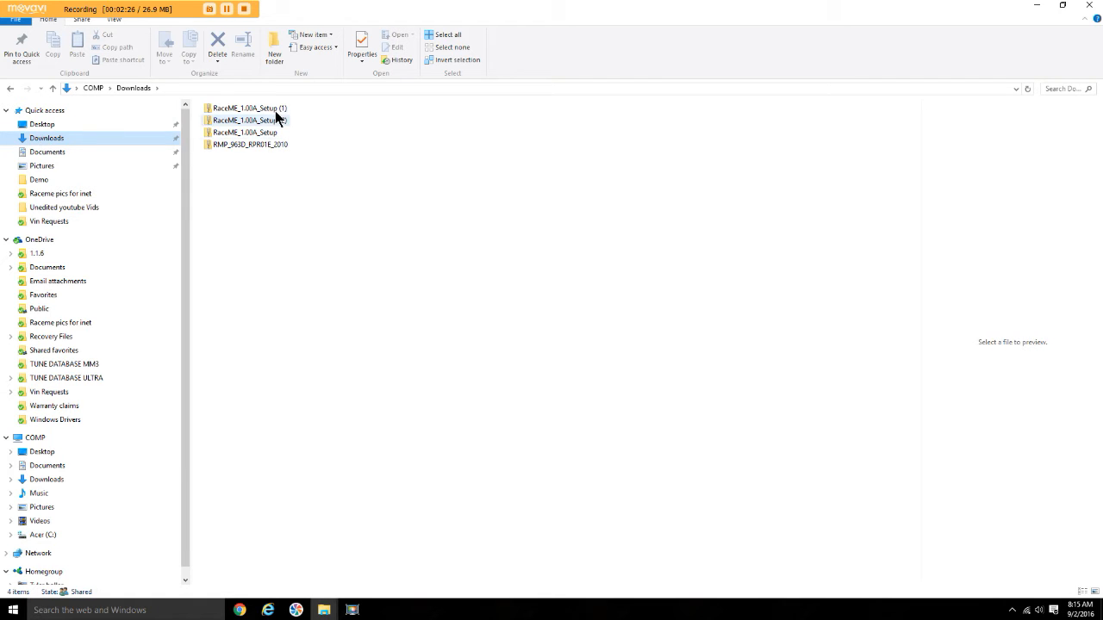
{"action": "mouse_move", "coordinate": [262, 116]}
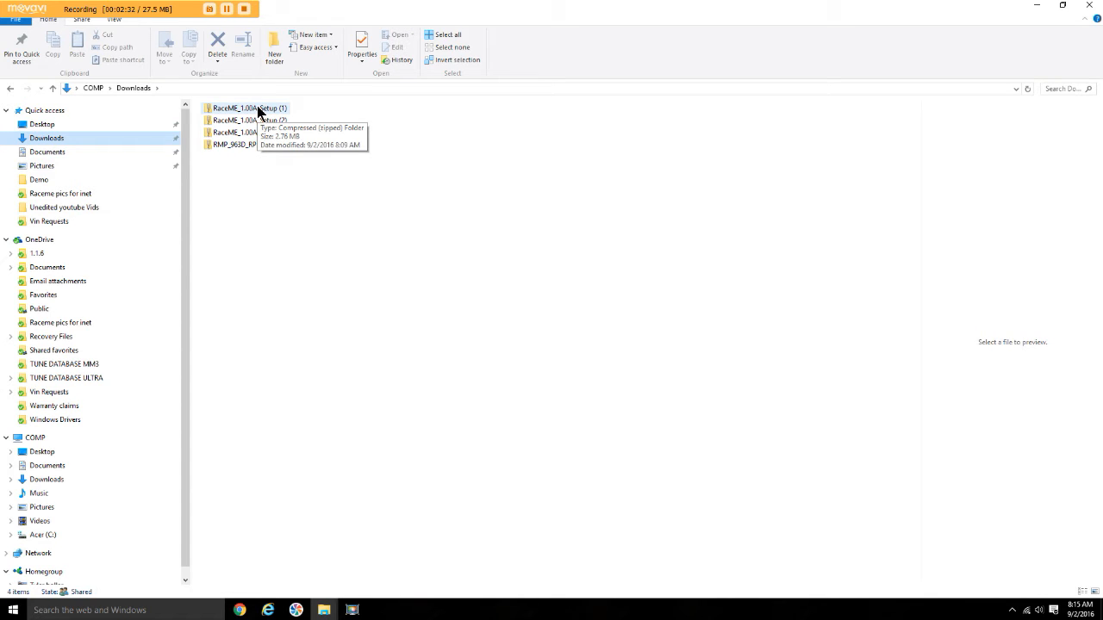
Launch the RaceME setup application from inside the newest setup archive
{"action": "double_click", "coordinate": [250, 107]}
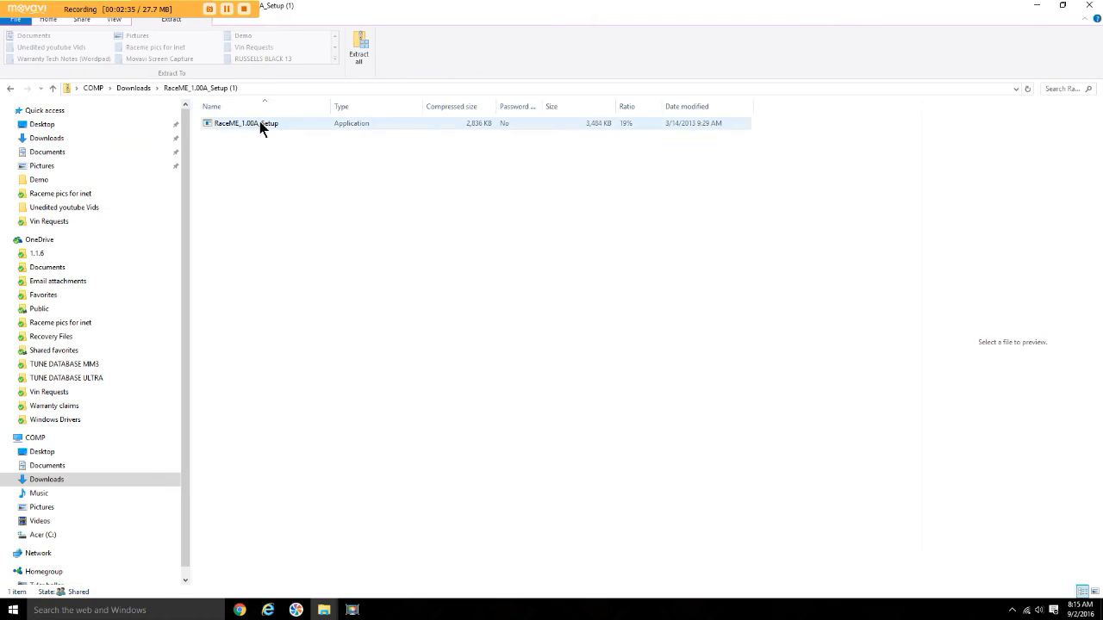
{"action": "left_click", "coordinate": [248, 124]}
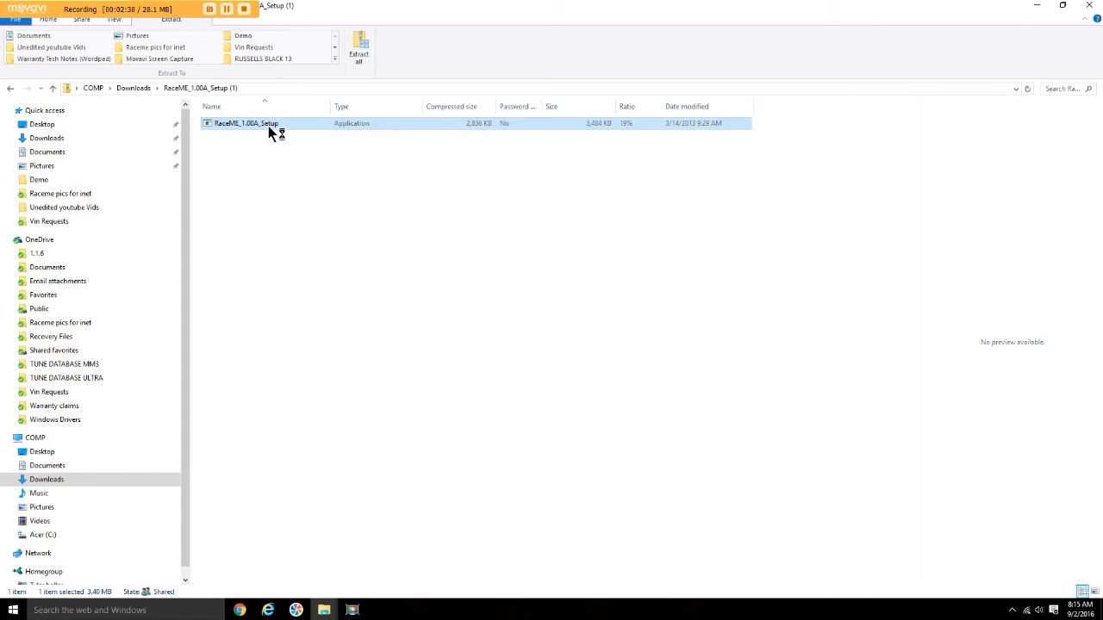
{"action": "double_click", "coordinate": [248, 124]}
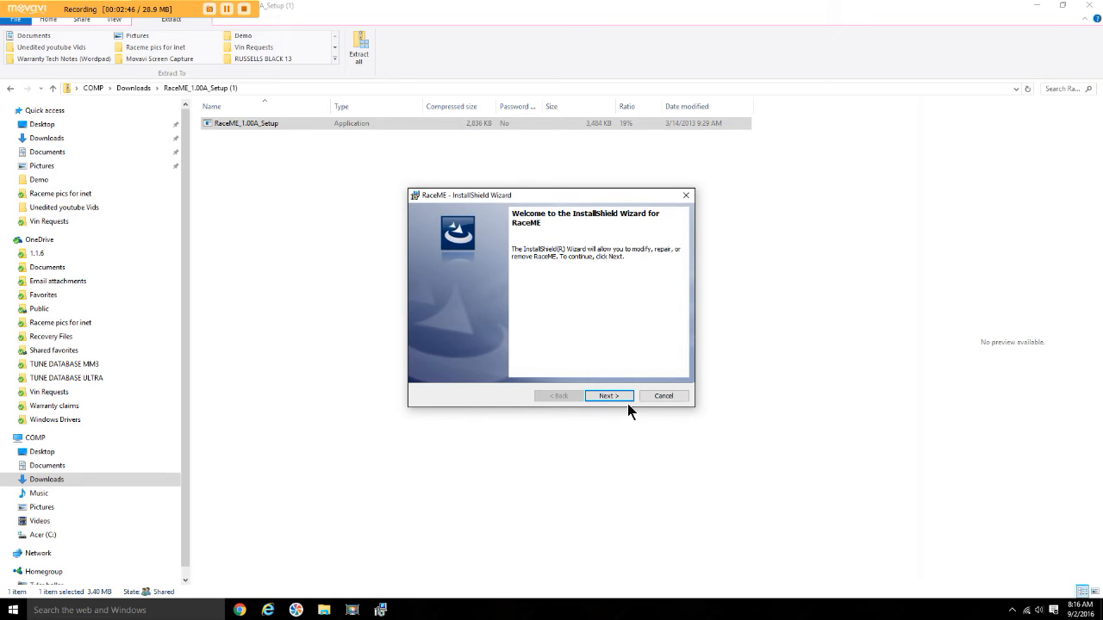
Run the InstallShield wizard with Modify selected through Next, Next and Finish
{"action": "left_click", "coordinate": [608, 394]}
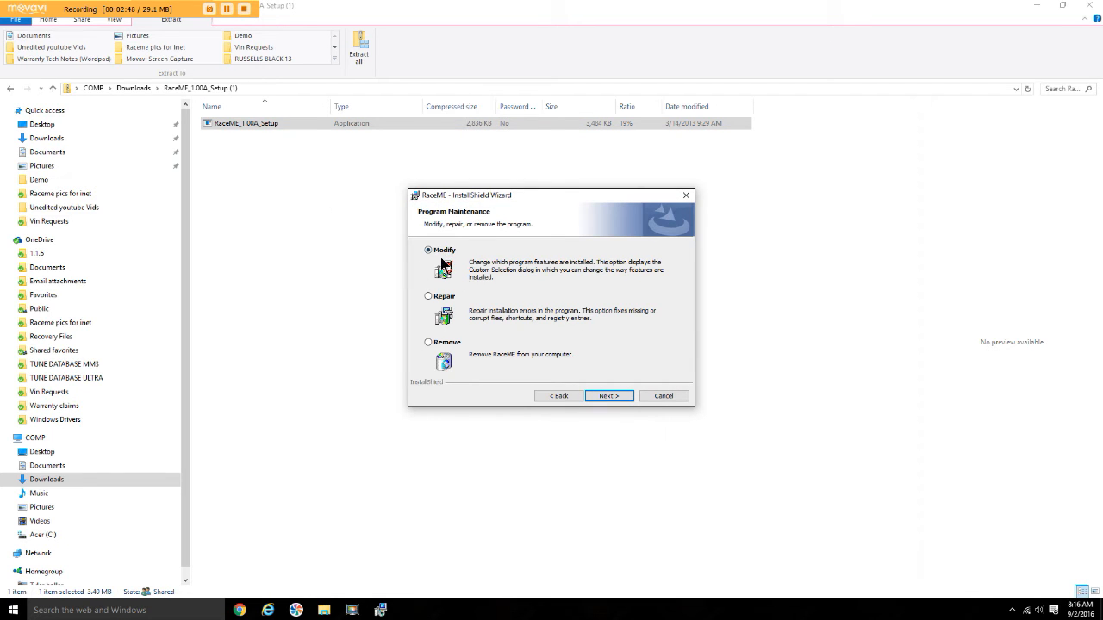
{"action": "mouse_move", "coordinate": [455, 257]}
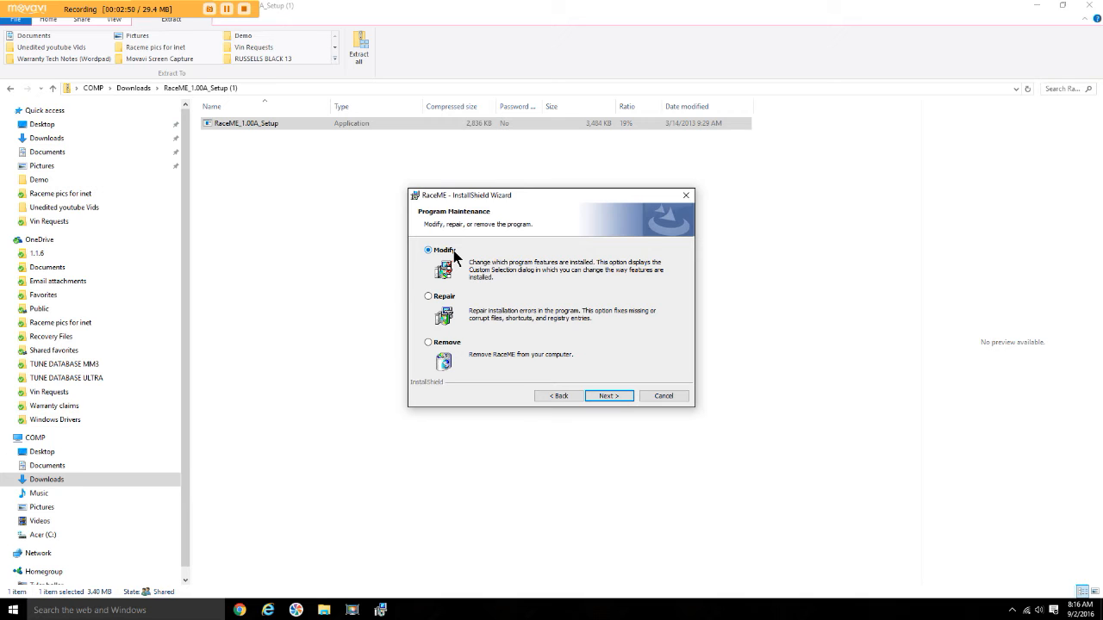
{"action": "left_click", "coordinate": [610, 396]}
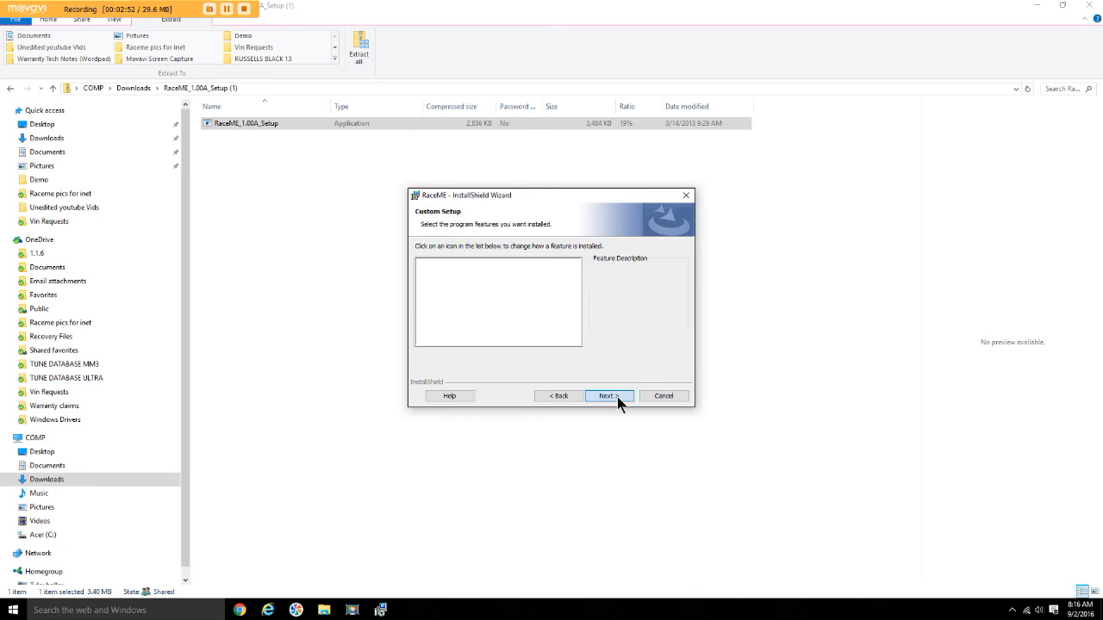
{"action": "left_click", "coordinate": [607, 394]}
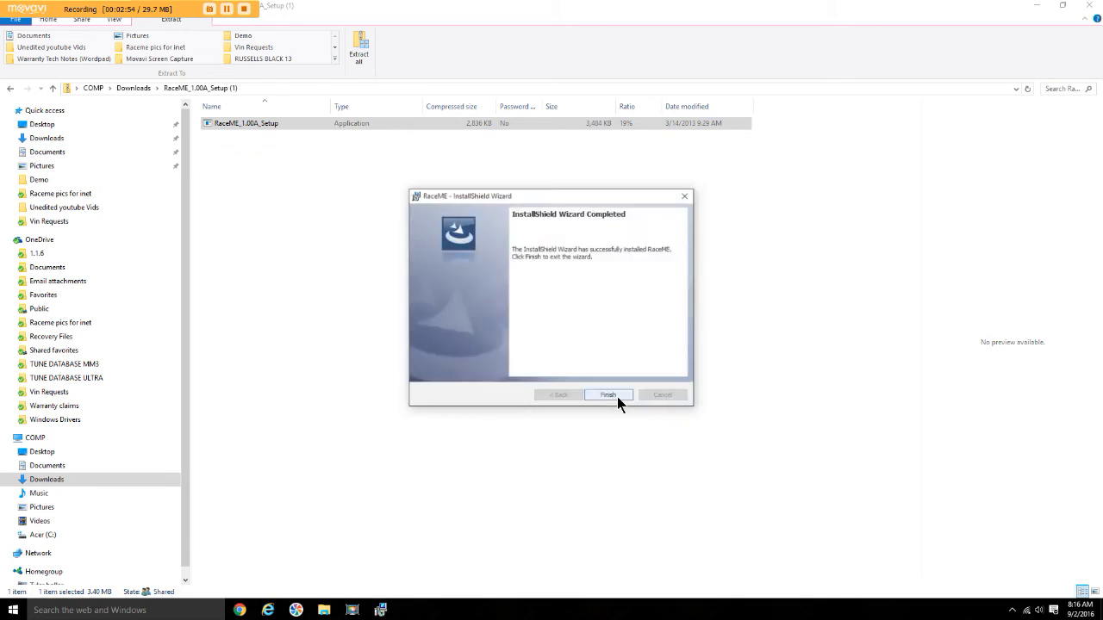
{"action": "left_click", "coordinate": [609, 395]}
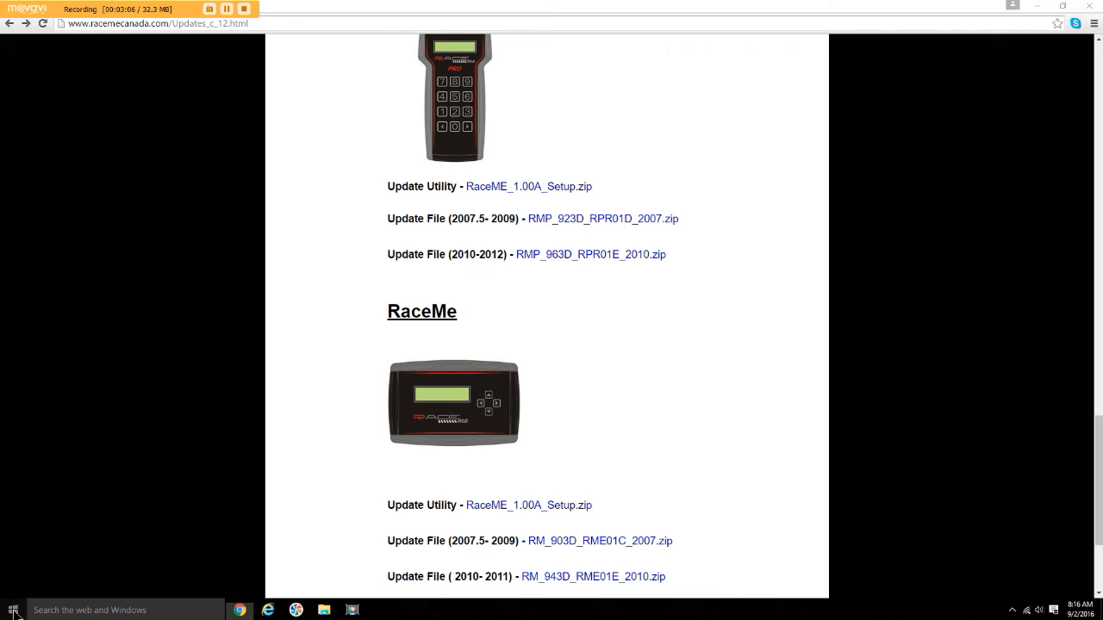
{"action": "mouse_move", "coordinate": [217, 218]}
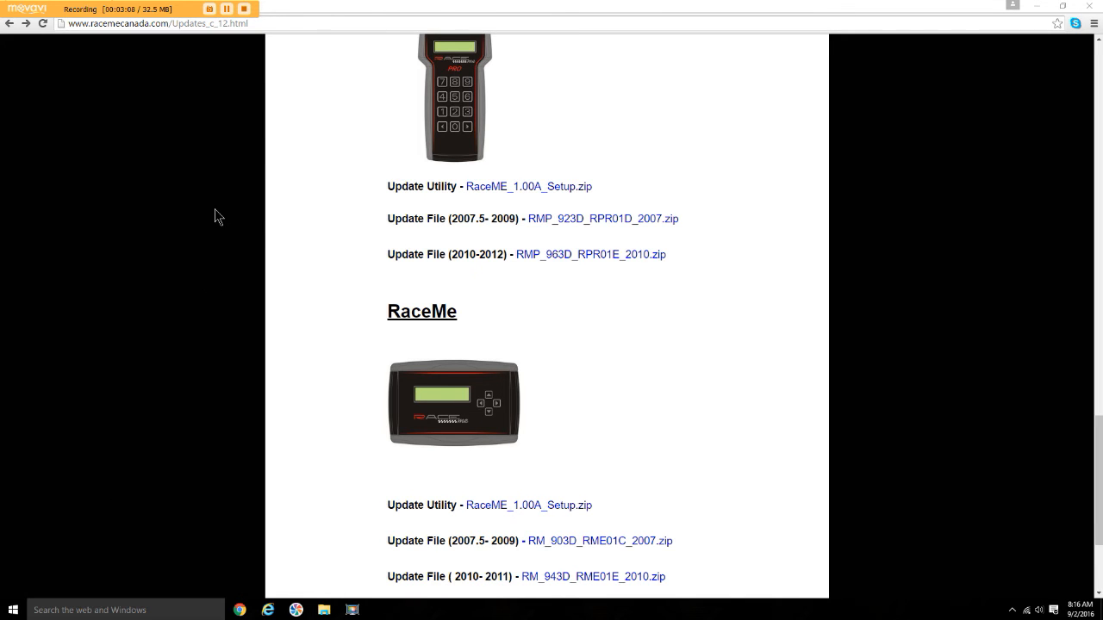
Return to the Downloads folder listing the RaceME setups and RMP_963D_RPR01E_2010 archive
{"action": "left_click", "coordinate": [324, 610]}
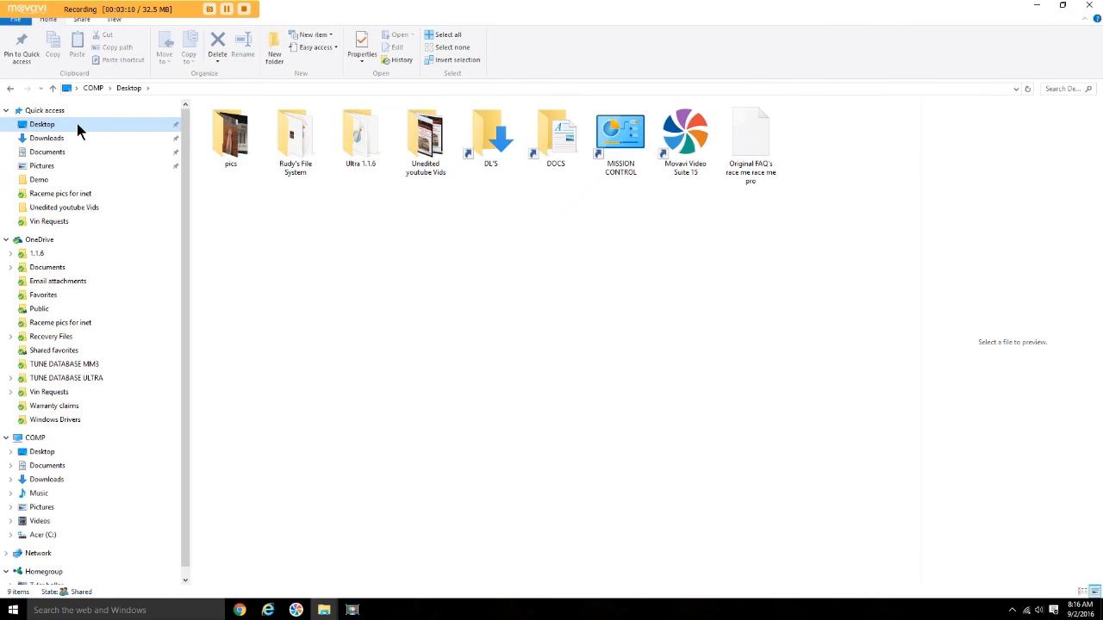
{"action": "left_click", "coordinate": [49, 138]}
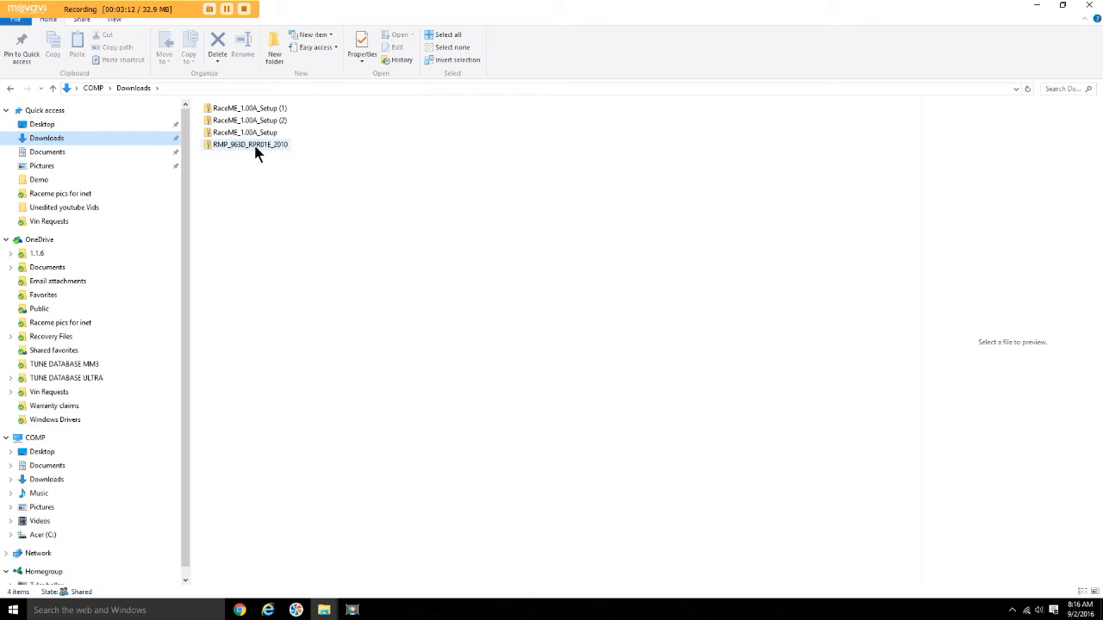
Select the RMU file inside the RMP_963D_RPR01E_2010 zip and start Extract all
{"action": "double_click", "coordinate": [250, 145]}
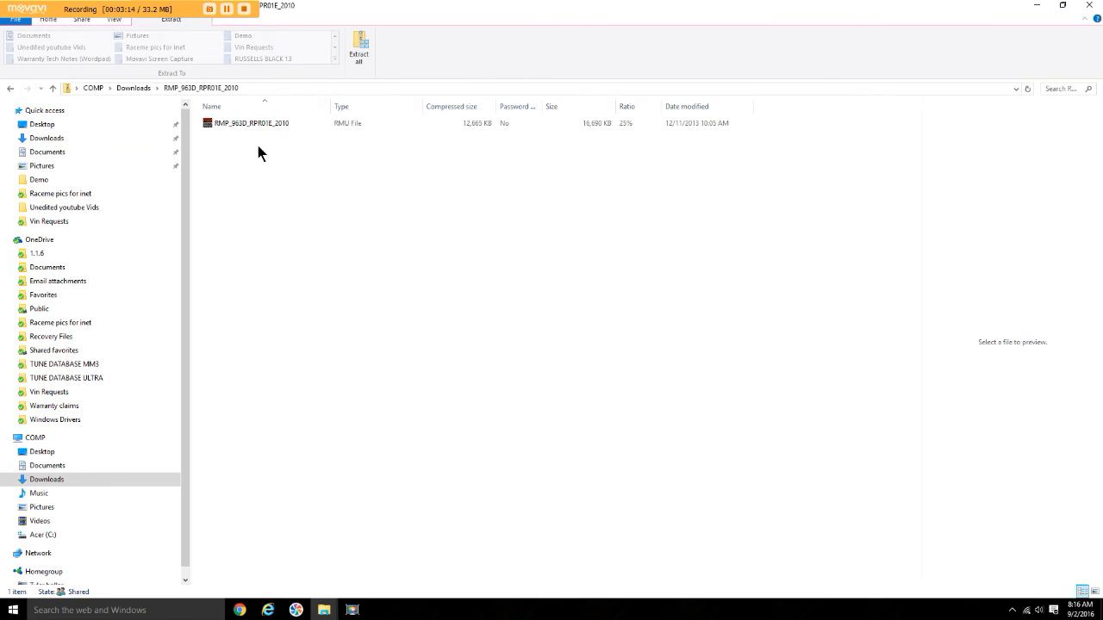
{"action": "mouse_move", "coordinate": [300, 145]}
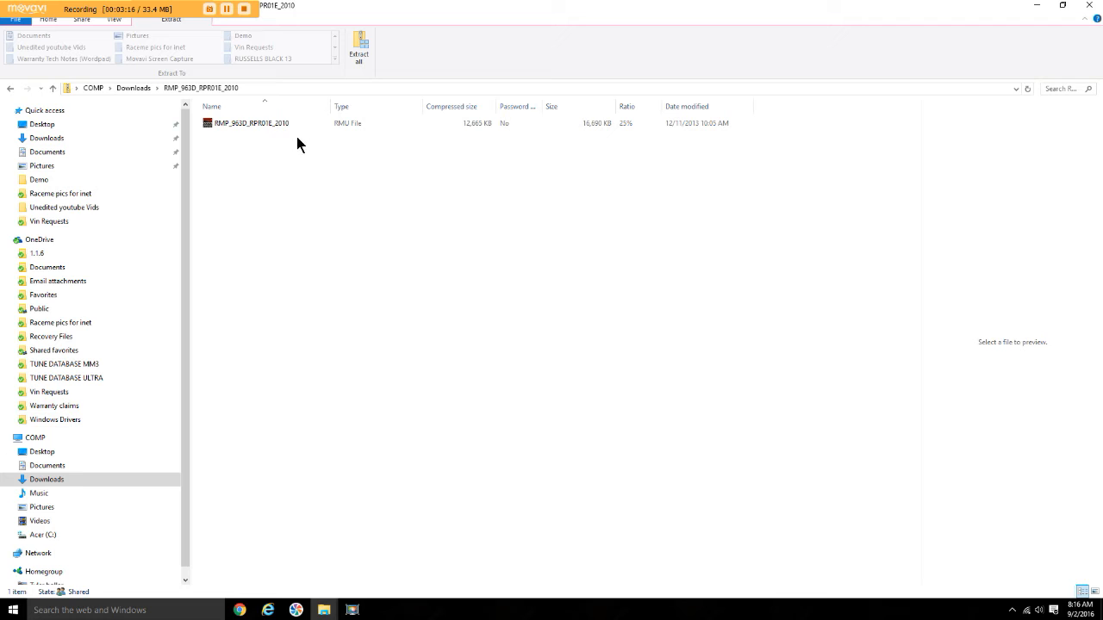
{"action": "left_click", "coordinate": [252, 124]}
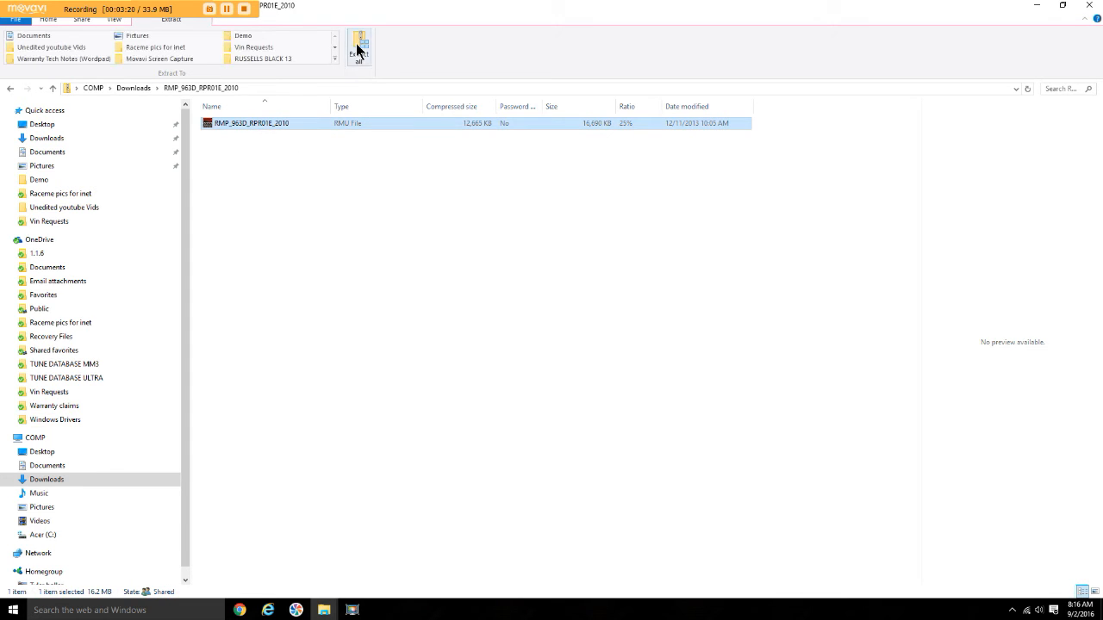
{"action": "left_click", "coordinate": [362, 41]}
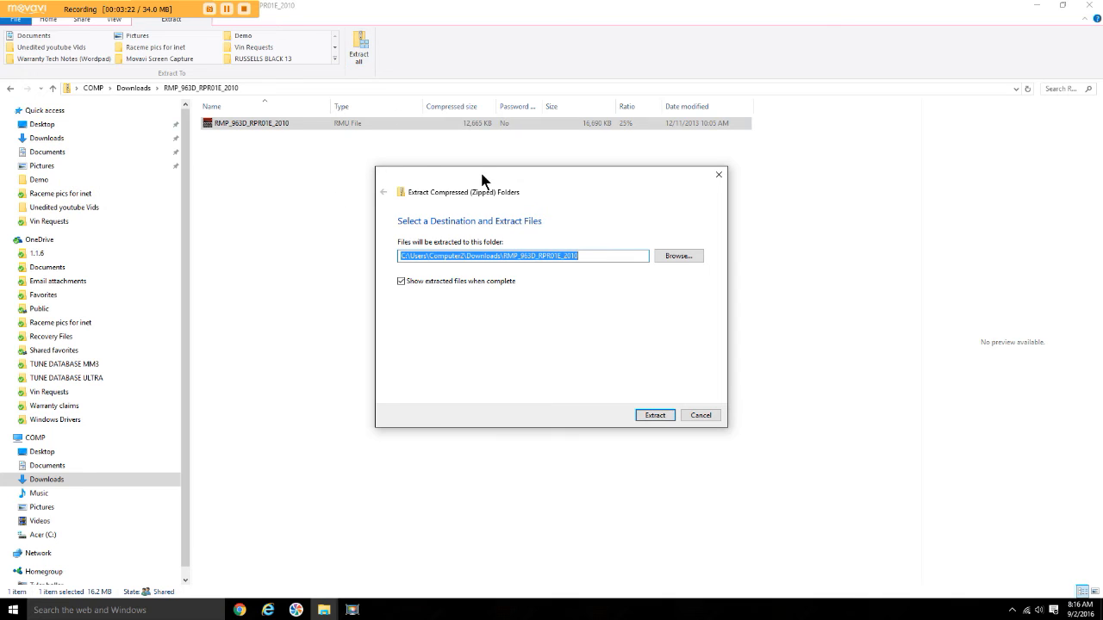
{"action": "mouse_move", "coordinate": [499, 238]}
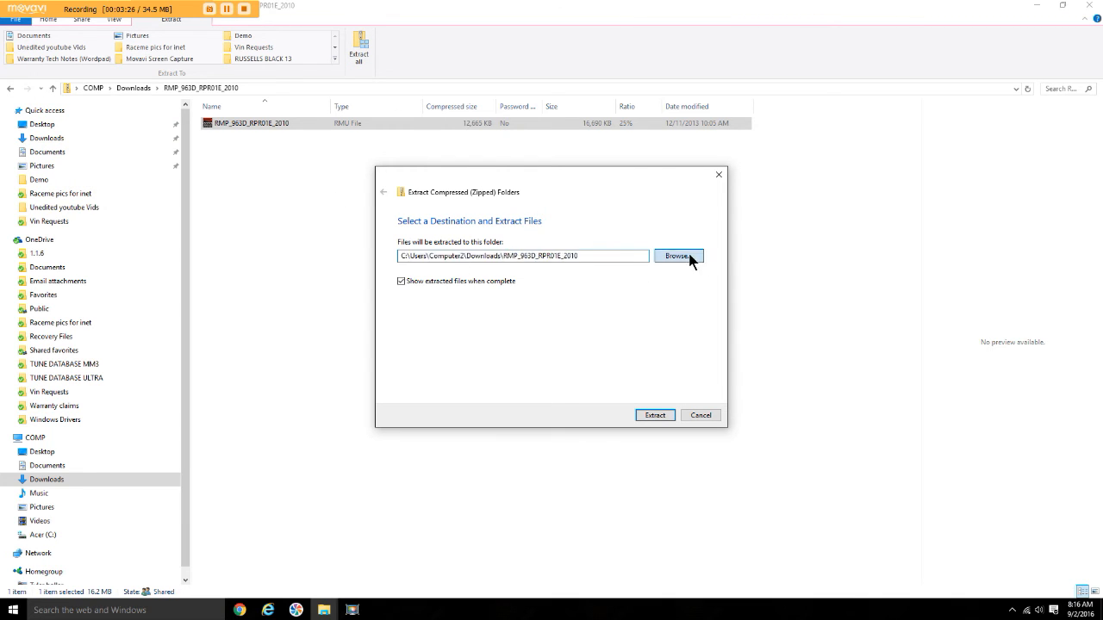
Choose the Desktop as destination and extract the update file there
{"action": "left_click", "coordinate": [679, 255]}
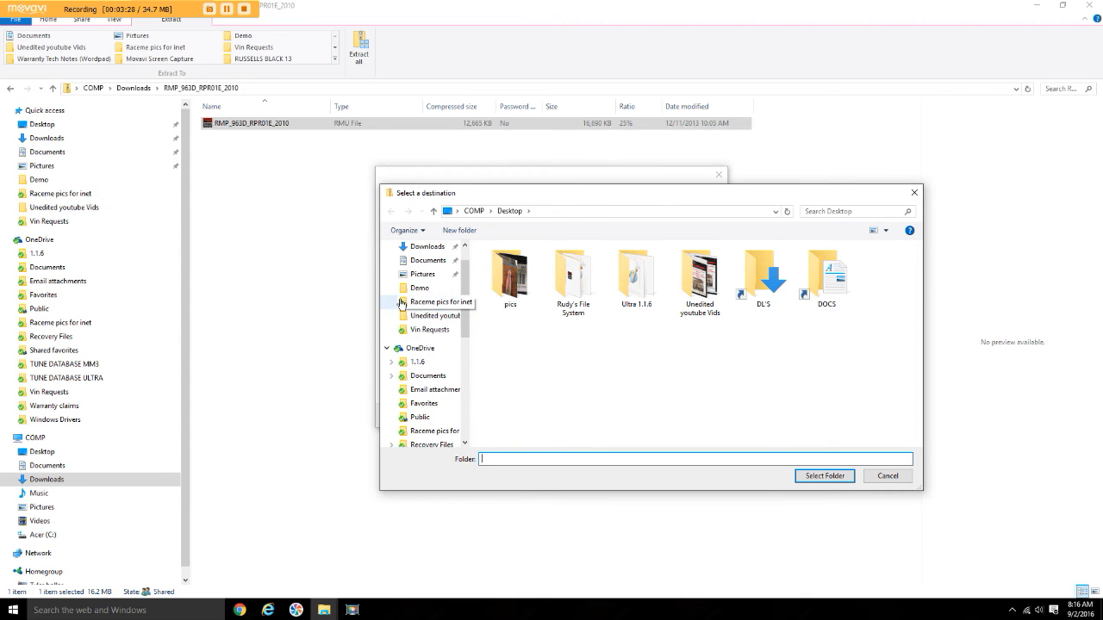
{"action": "left_click", "coordinate": [423, 266]}
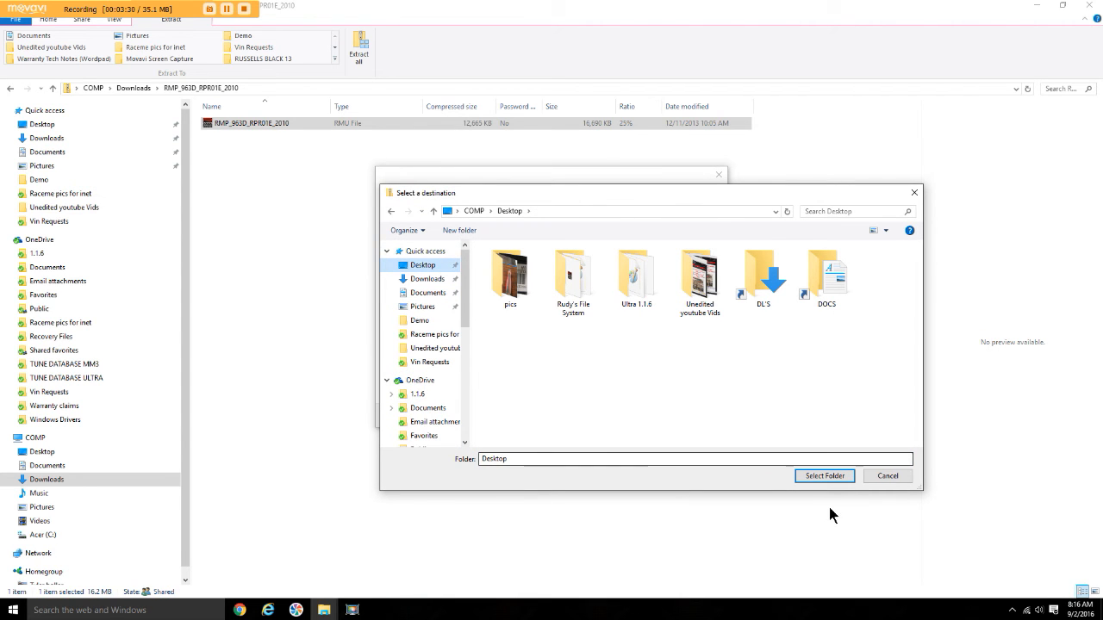
{"action": "left_click", "coordinate": [824, 475]}
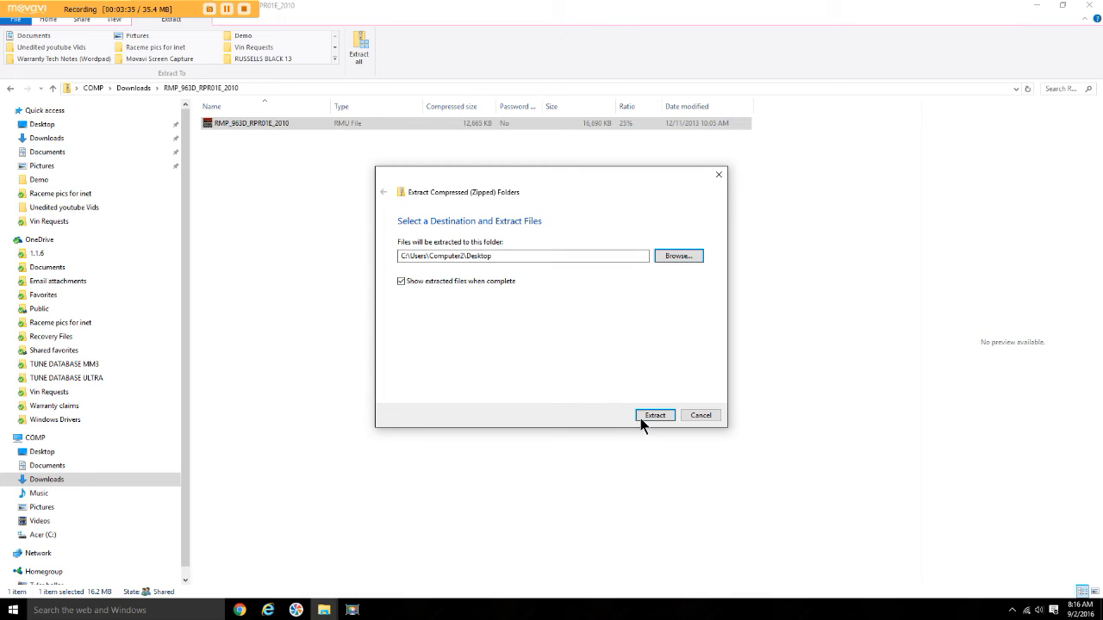
{"action": "left_click", "coordinate": [655, 413]}
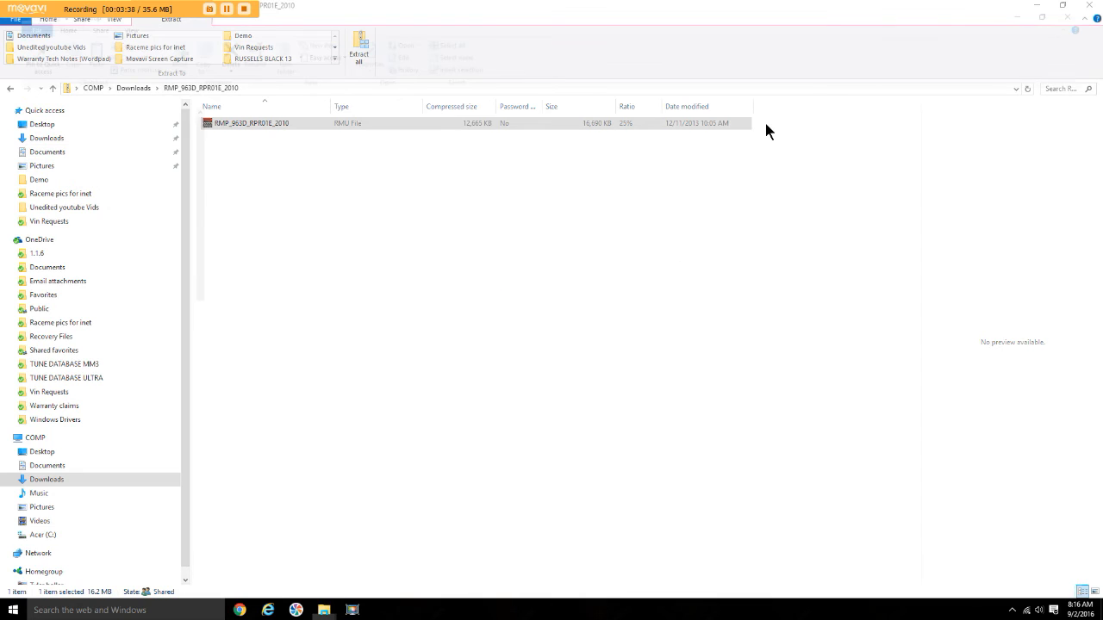
{"action": "left_click", "coordinate": [43, 451]}
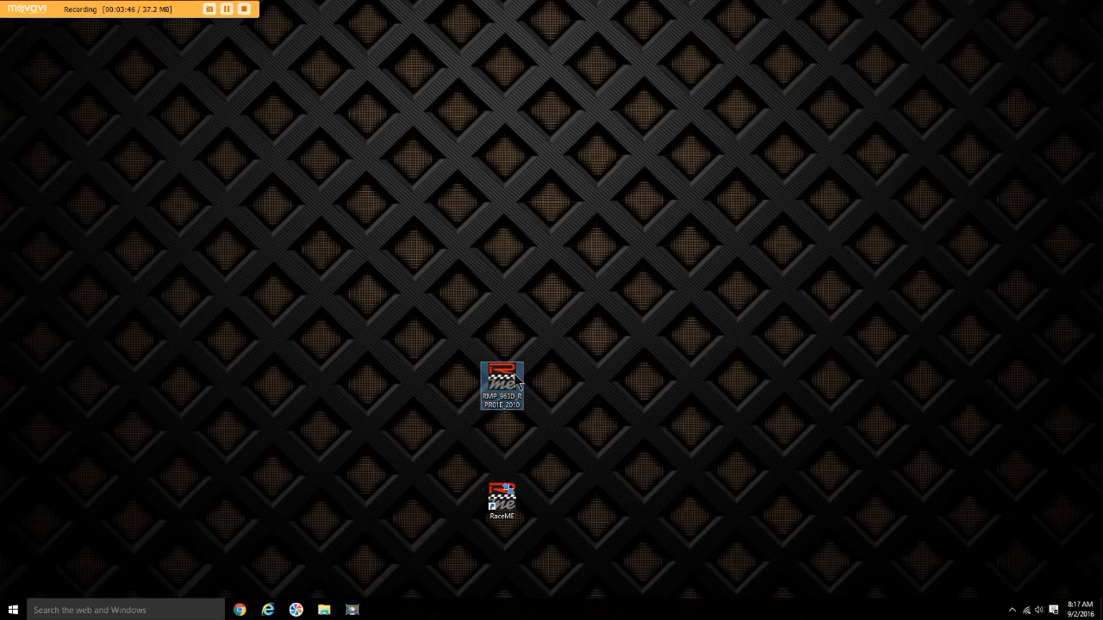
{"action": "mouse_move", "coordinate": [507, 379]}
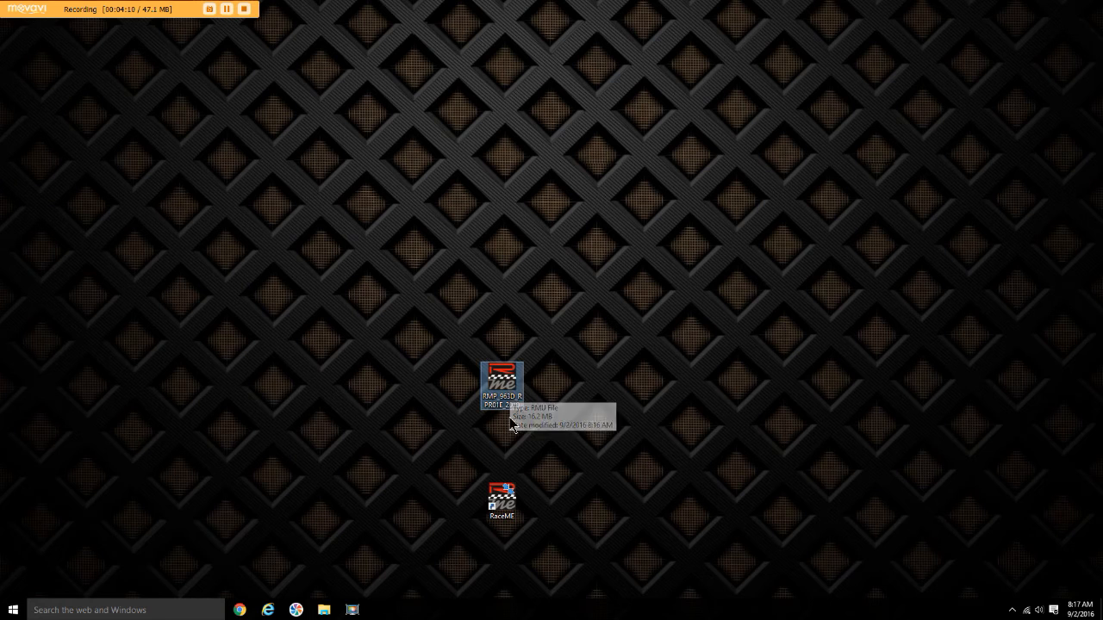
{"action": "left_click", "coordinate": [502, 500]}
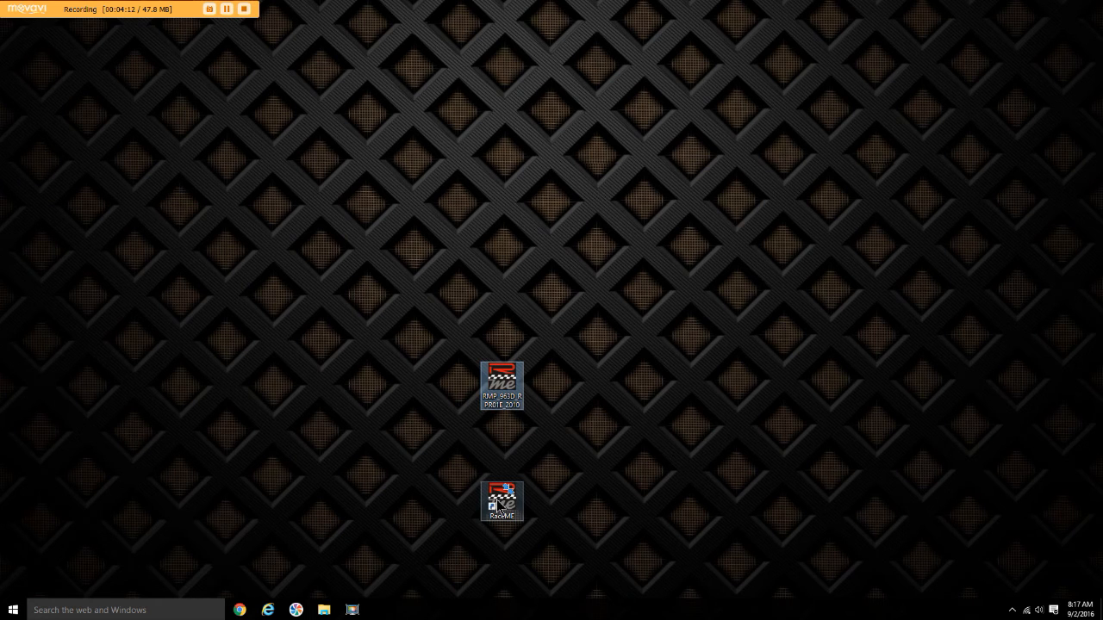
Launch RaceME USB and choose Update the product to select a firmware file
{"action": "double_click", "coordinate": [500, 502]}
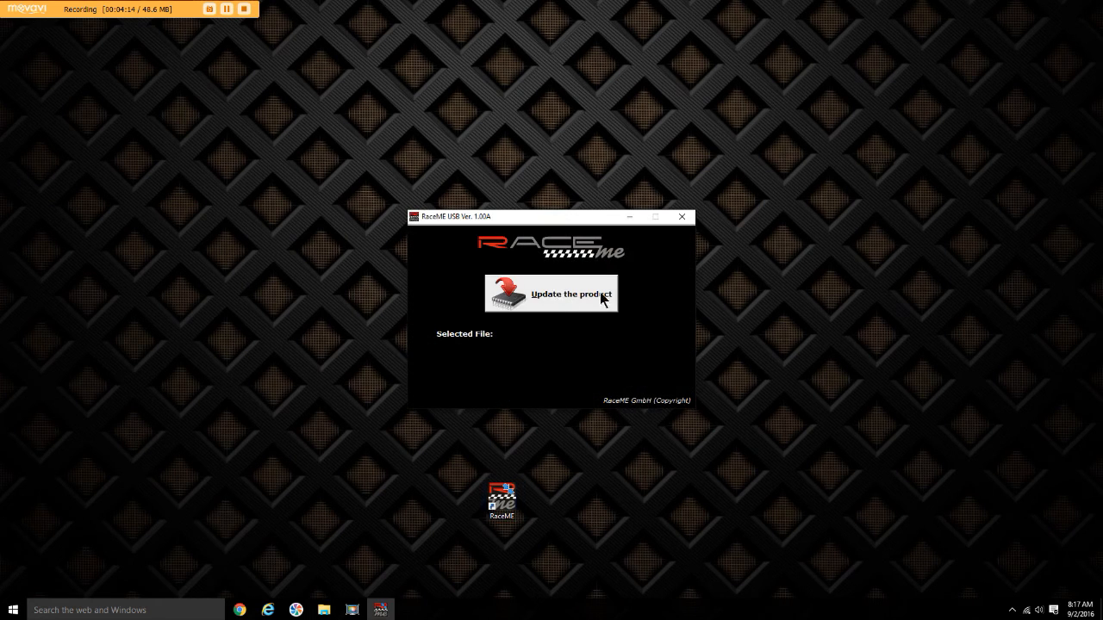
{"action": "left_click", "coordinate": [552, 293]}
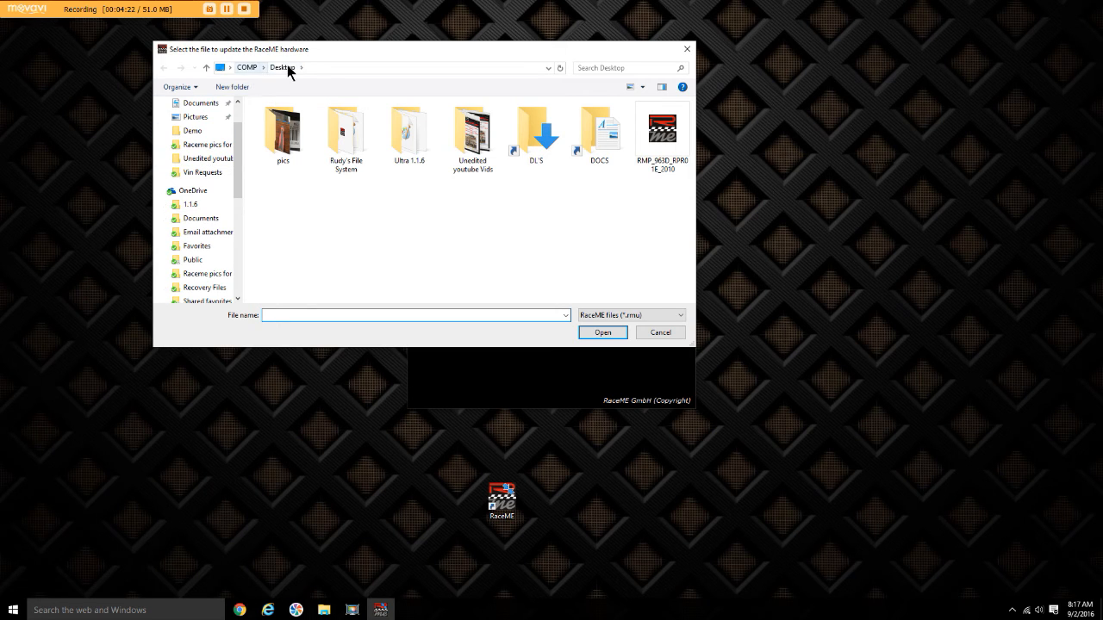
Load the extracted RMP_963D_RPR01E_2010 update file from the Desktop
{"action": "left_click", "coordinate": [196, 121]}
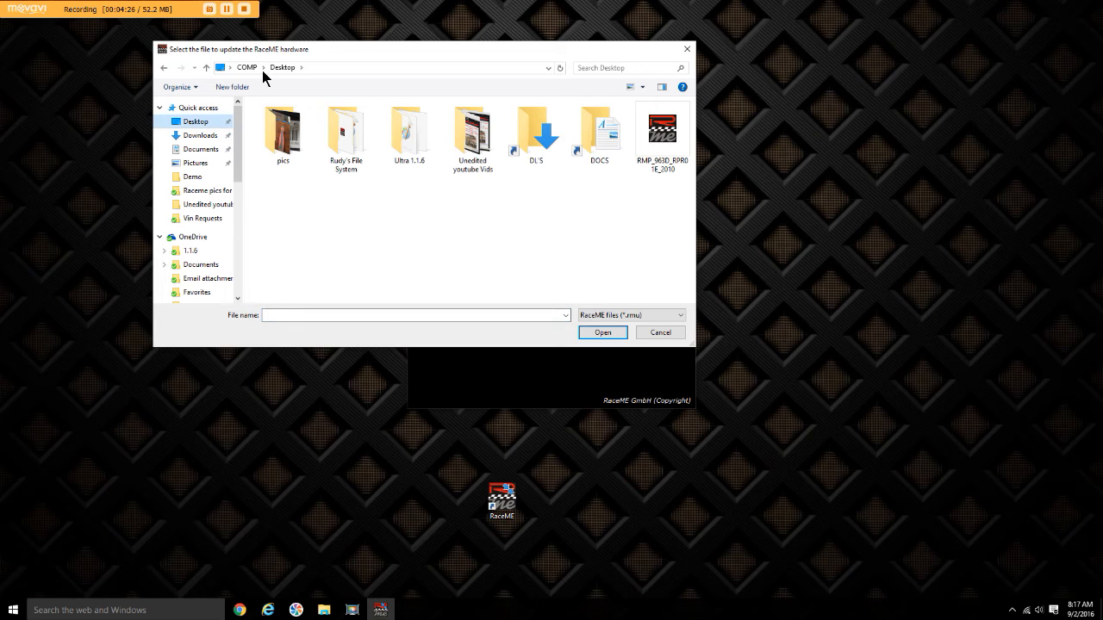
{"action": "mouse_move", "coordinate": [205, 165]}
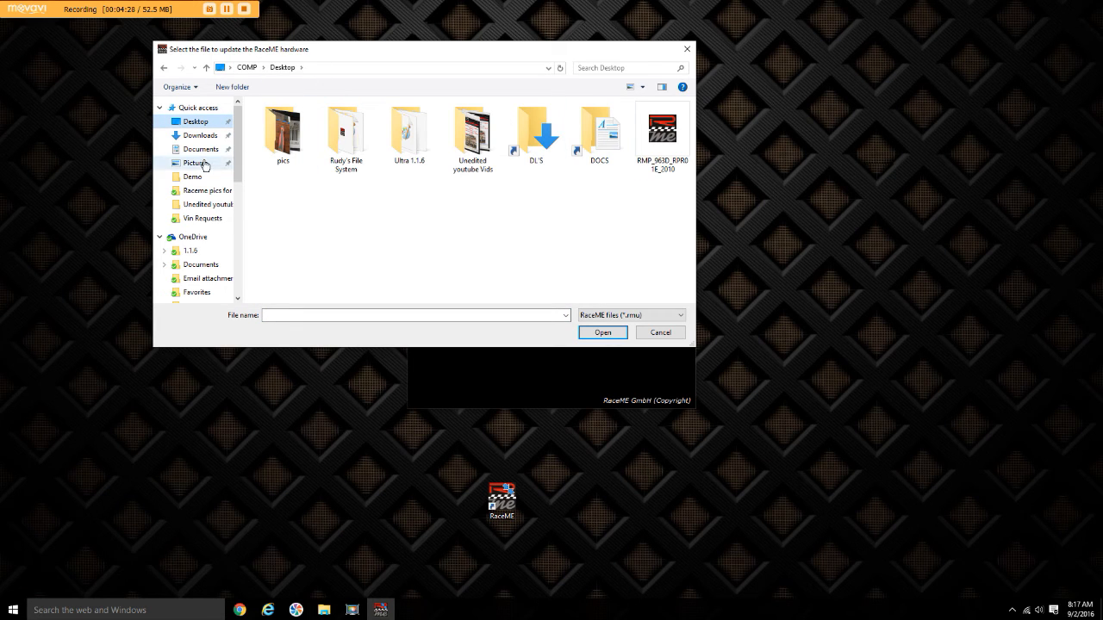
{"action": "left_click", "coordinate": [195, 162]}
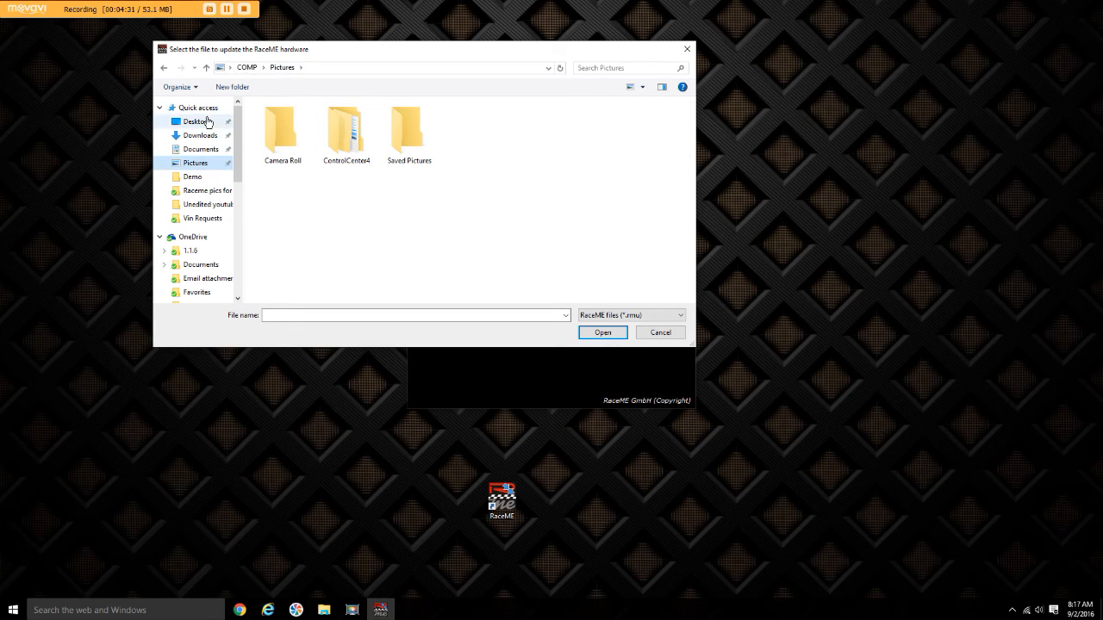
{"action": "left_click", "coordinate": [195, 121]}
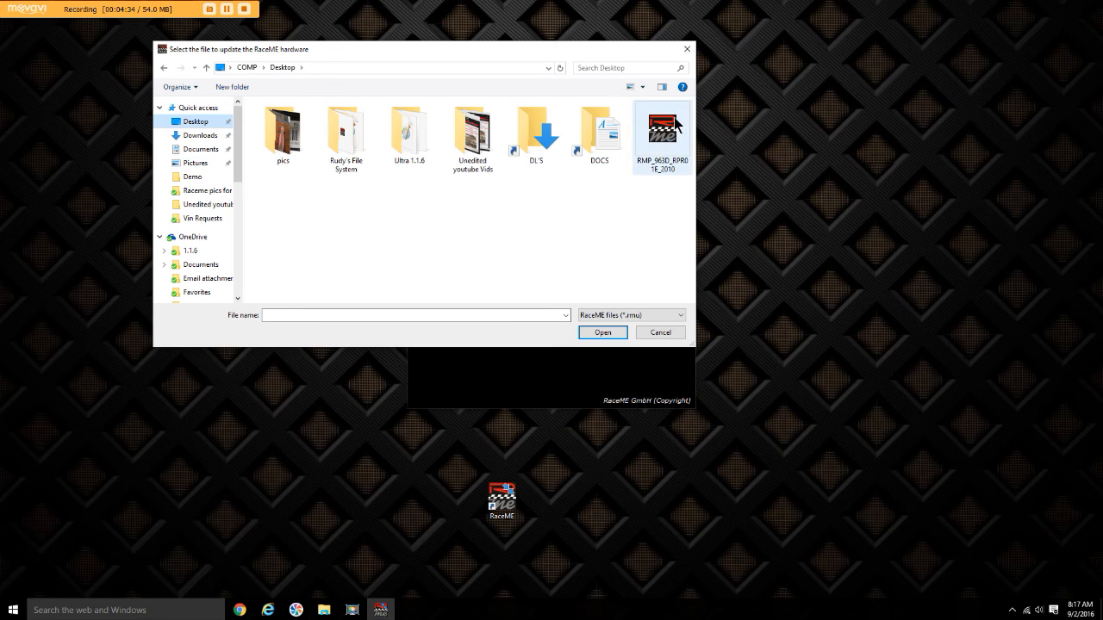
{"action": "left_click", "coordinate": [661, 129]}
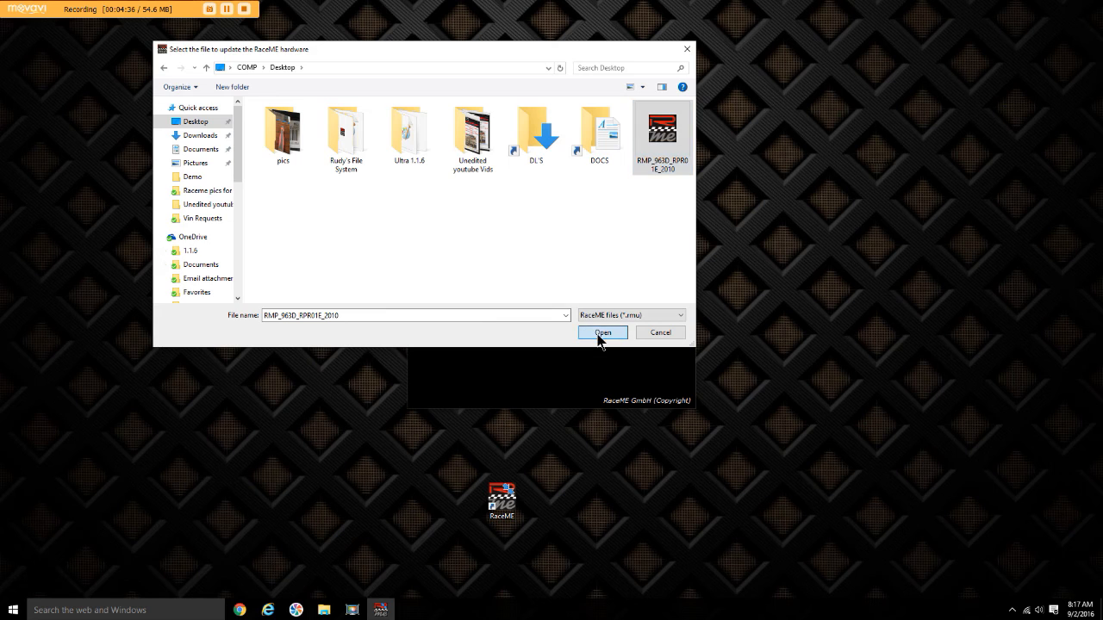
{"action": "left_click", "coordinate": [603, 331]}
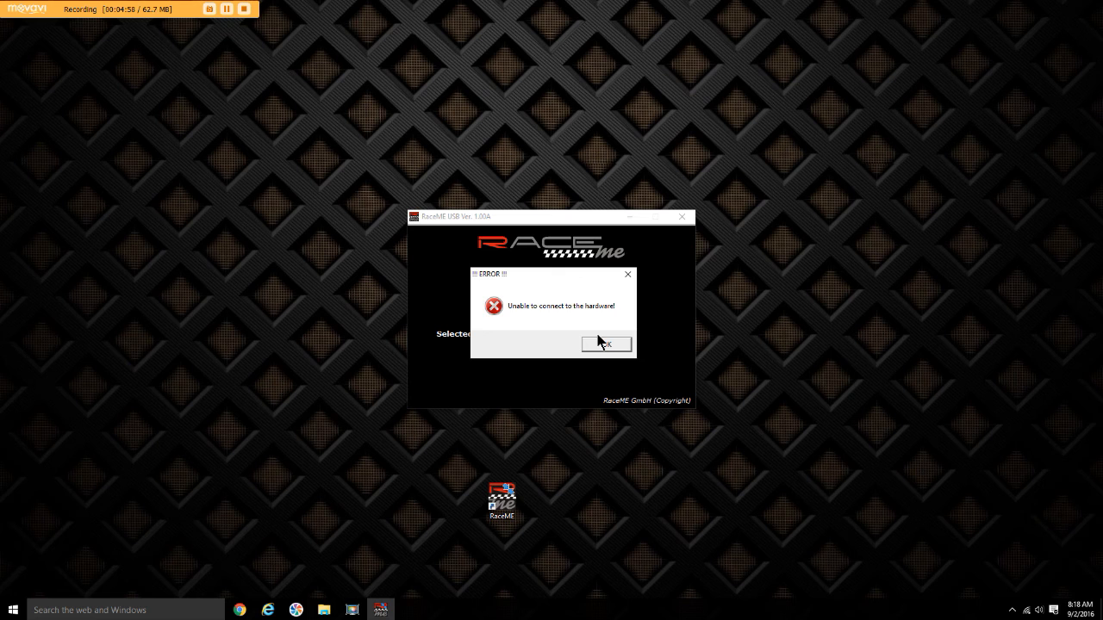
Dismiss the unable-to-connect error and reload the update file to begin the upgrade
{"action": "left_click", "coordinate": [606, 345]}
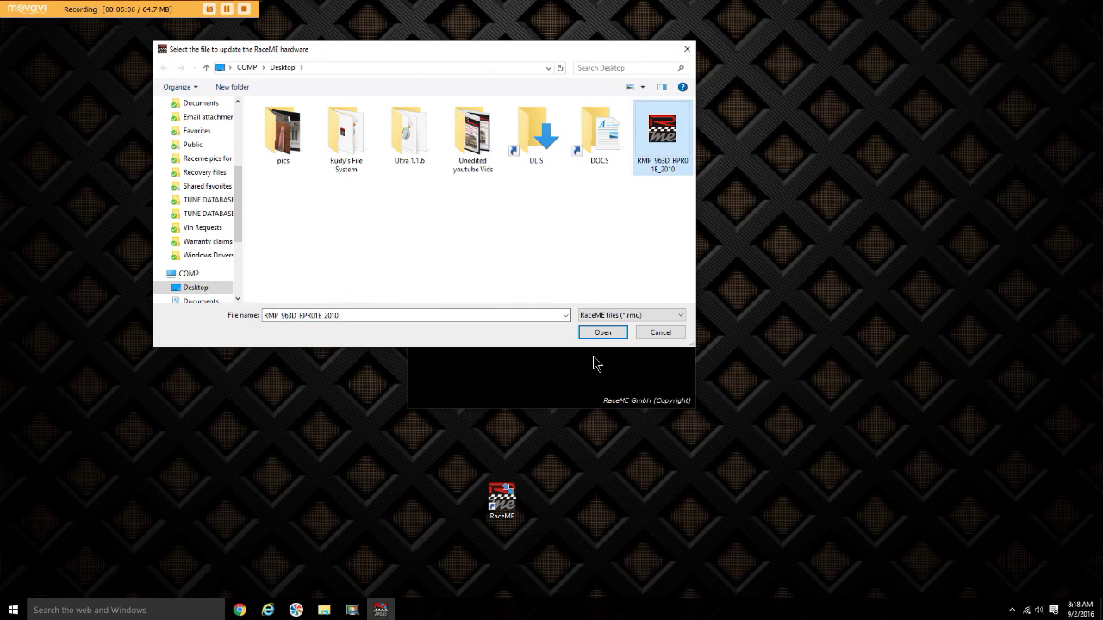
{"action": "left_click", "coordinate": [603, 332]}
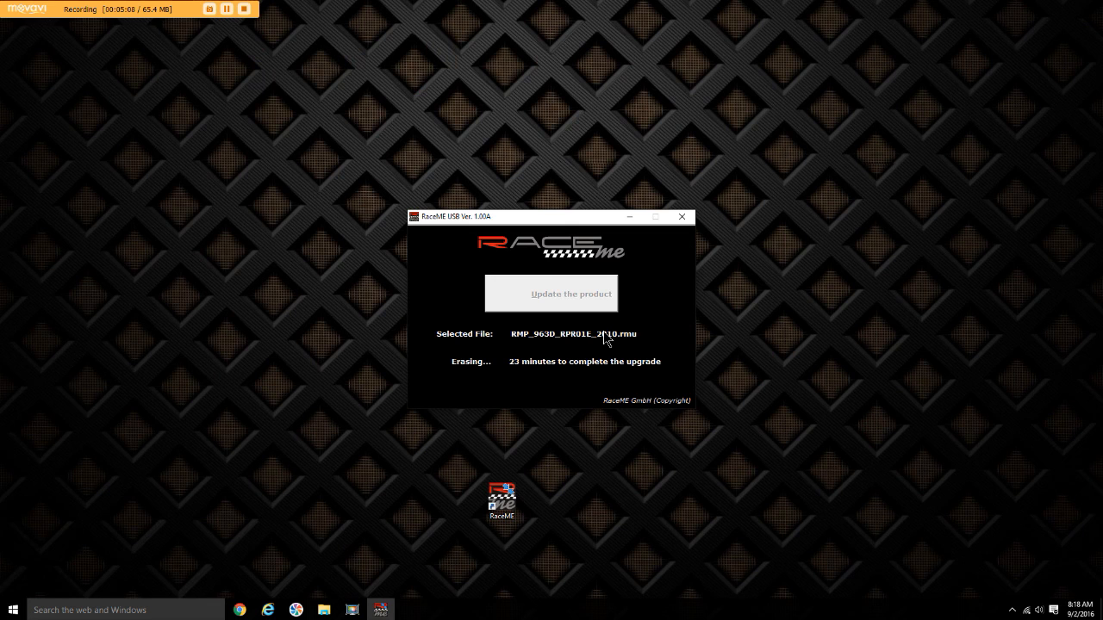